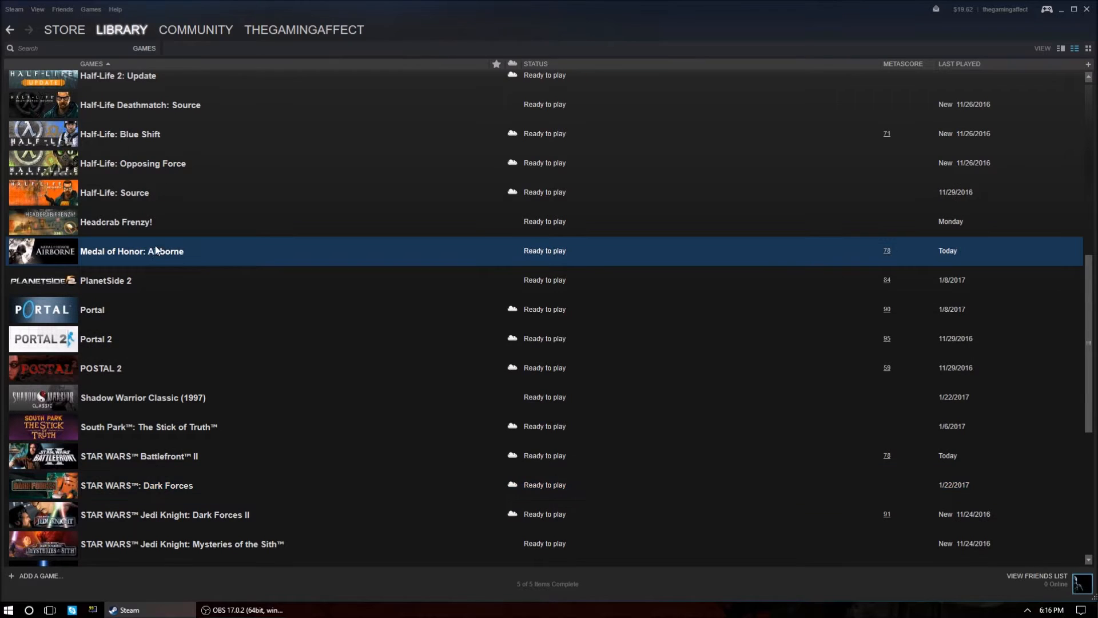
mouse_move(258, 259)
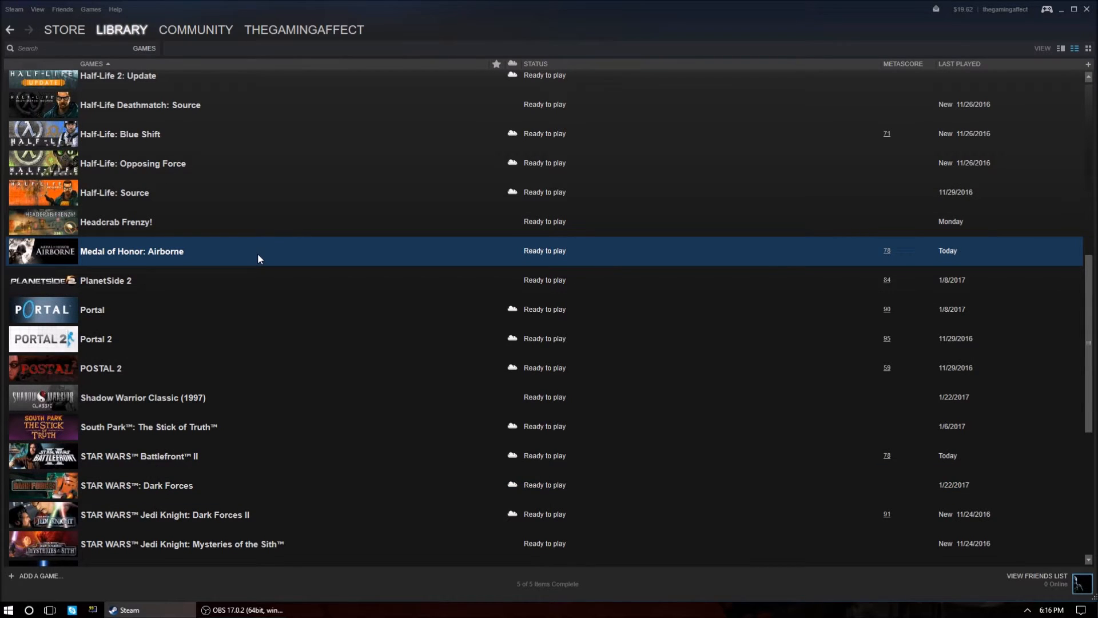
Step: Browse the Windows installed-apps list and inspect the NVIDIA Corporation group for PhysX
click(9, 610)
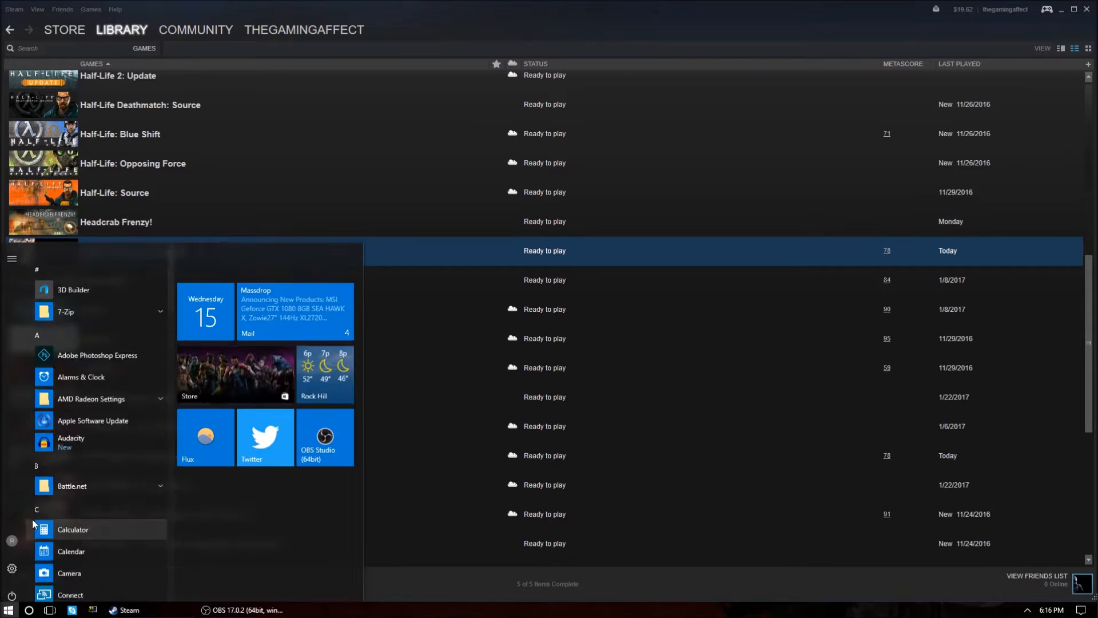
scroll(down, 3)
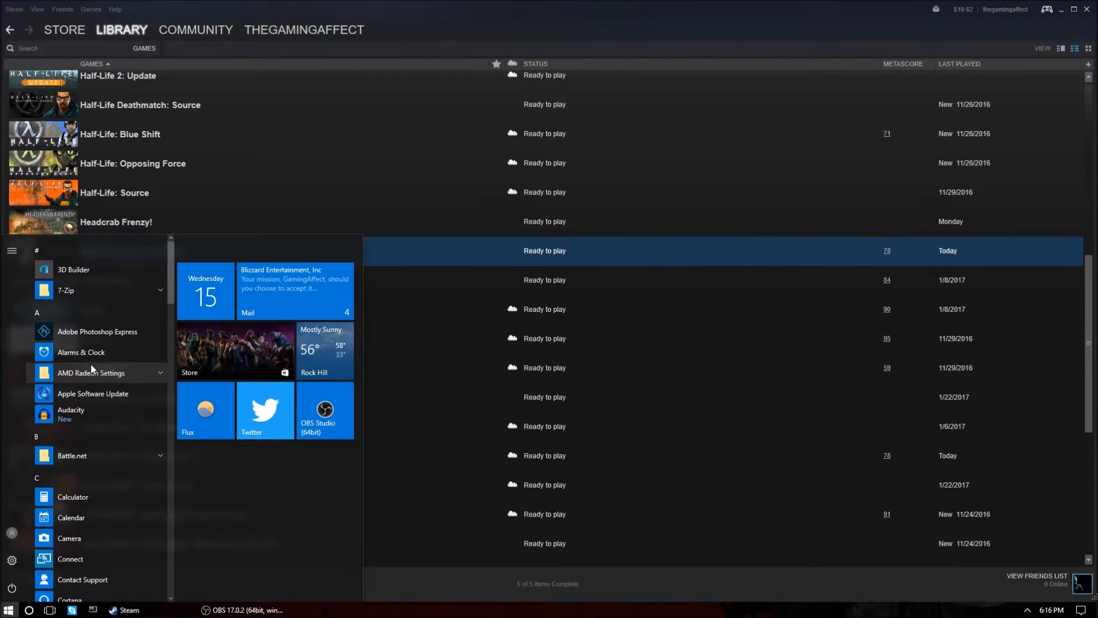
scroll(down, 3)
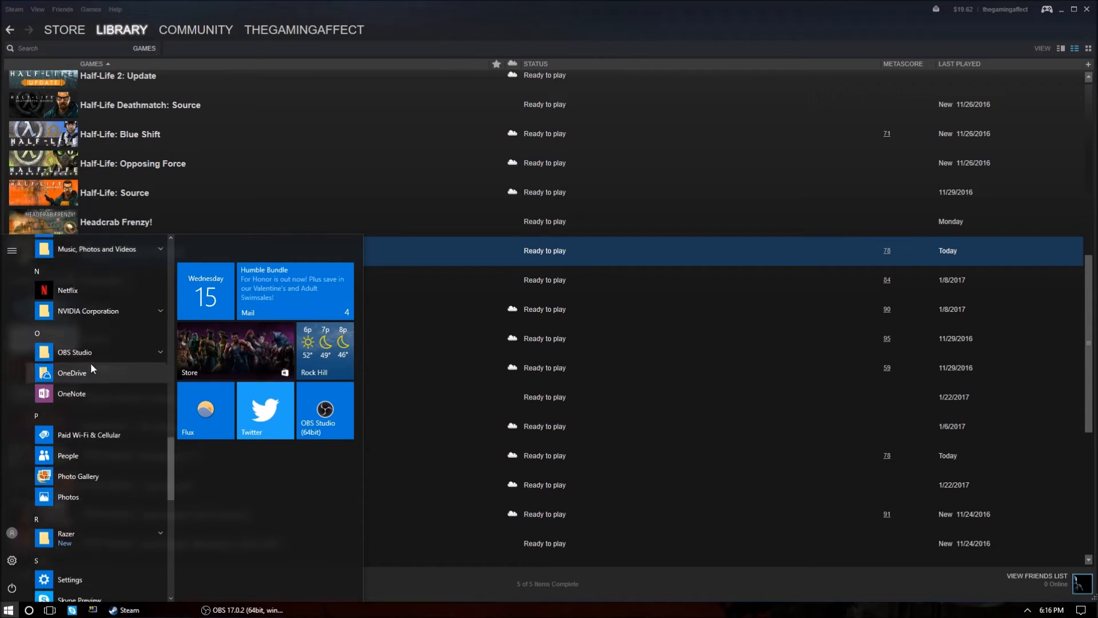
click(88, 310)
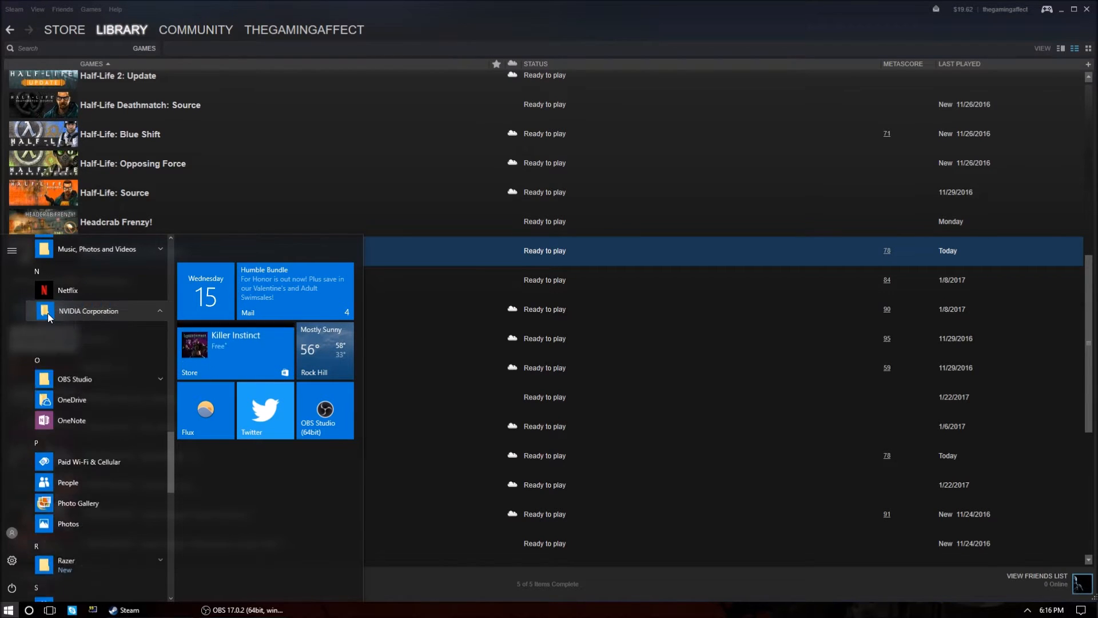
click(88, 310)
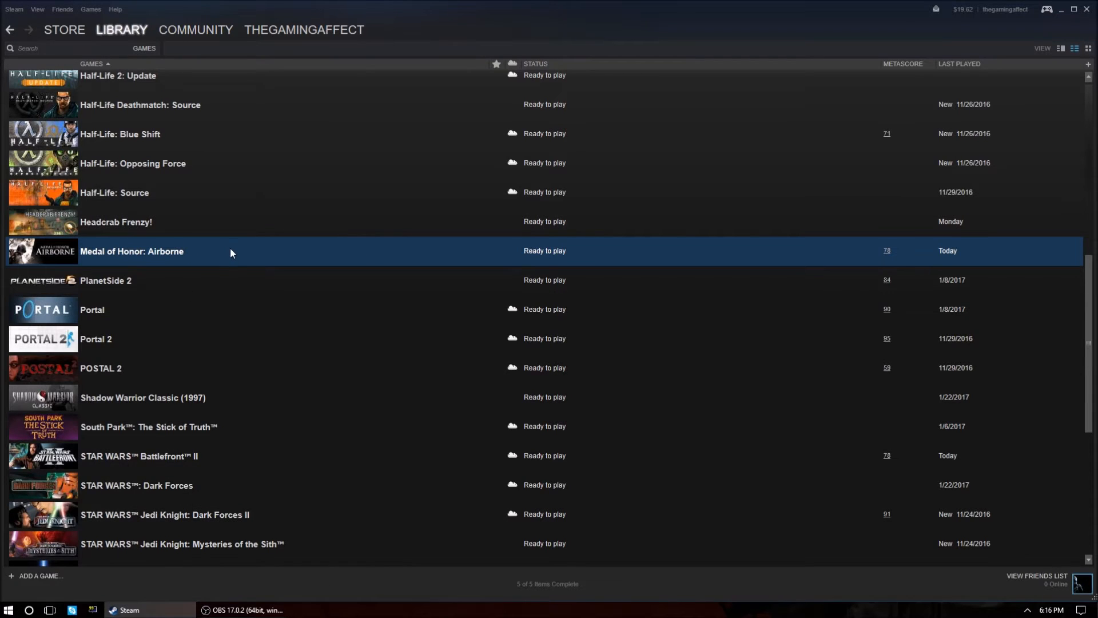
mouse_move(182, 389)
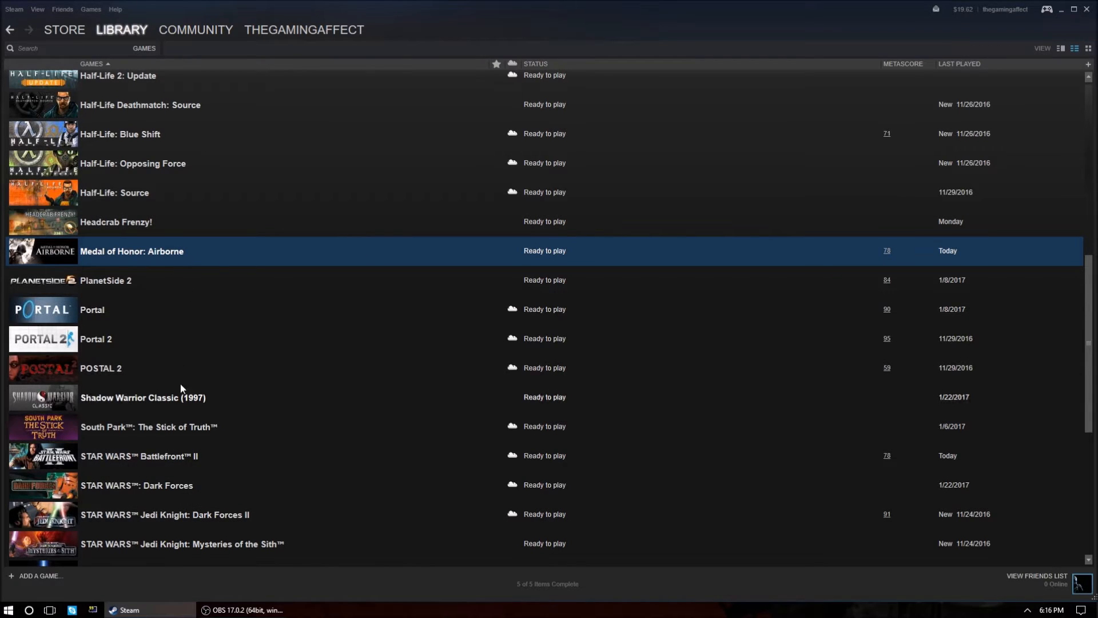
mouse_move(200, 261)
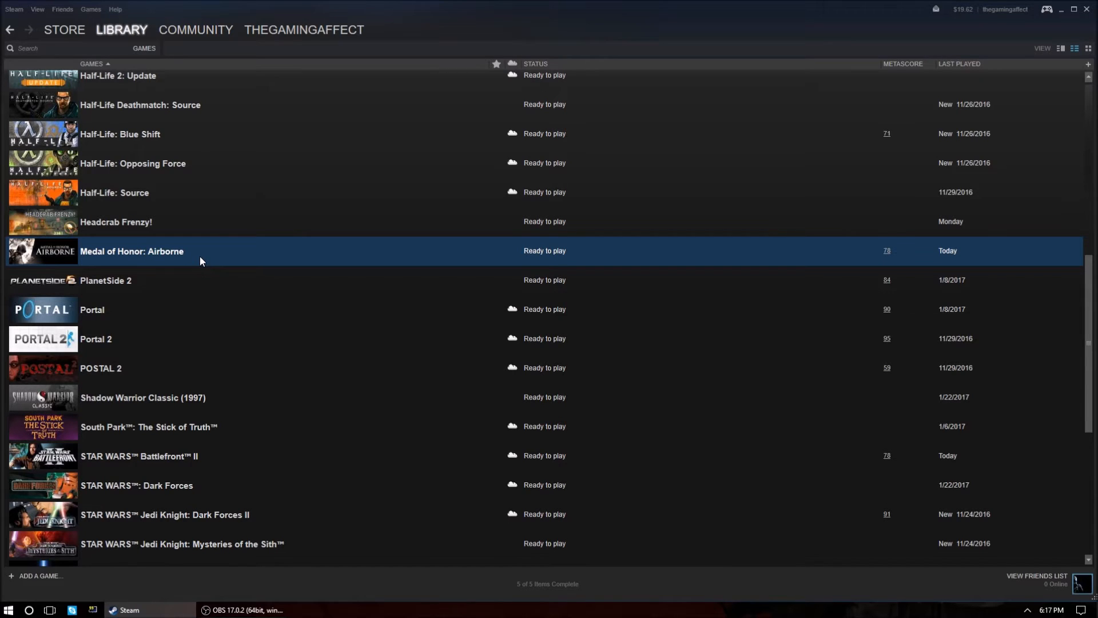
Step: Attempt to launch Medal of Honor: Airborne from the Steam library and dismiss the PhysX-required warning
right_click(132, 250)
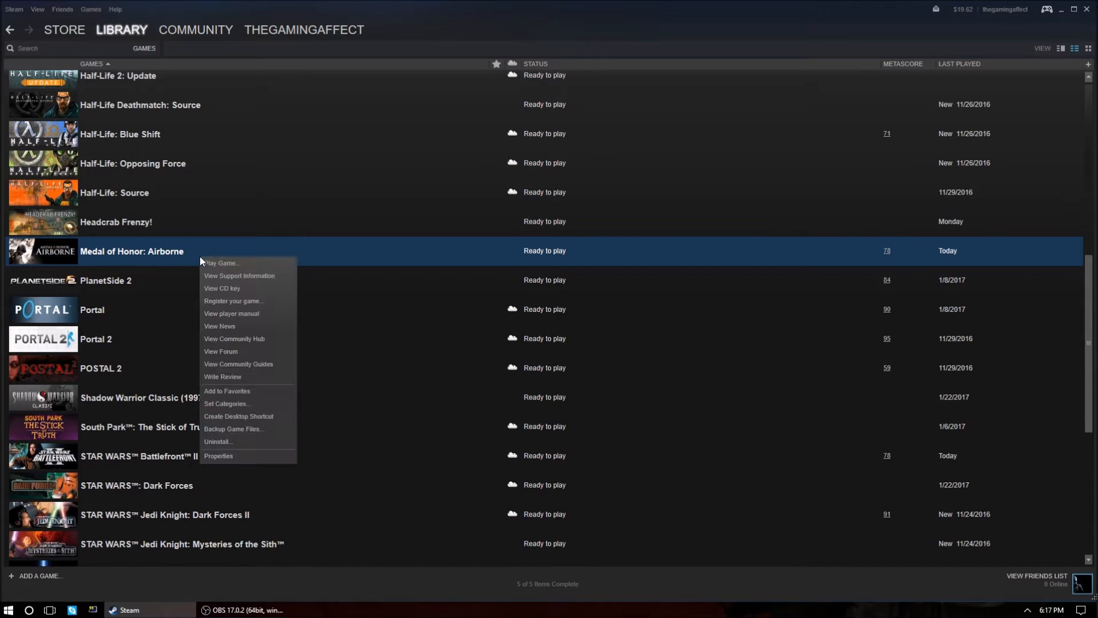
mouse_move(243, 267)
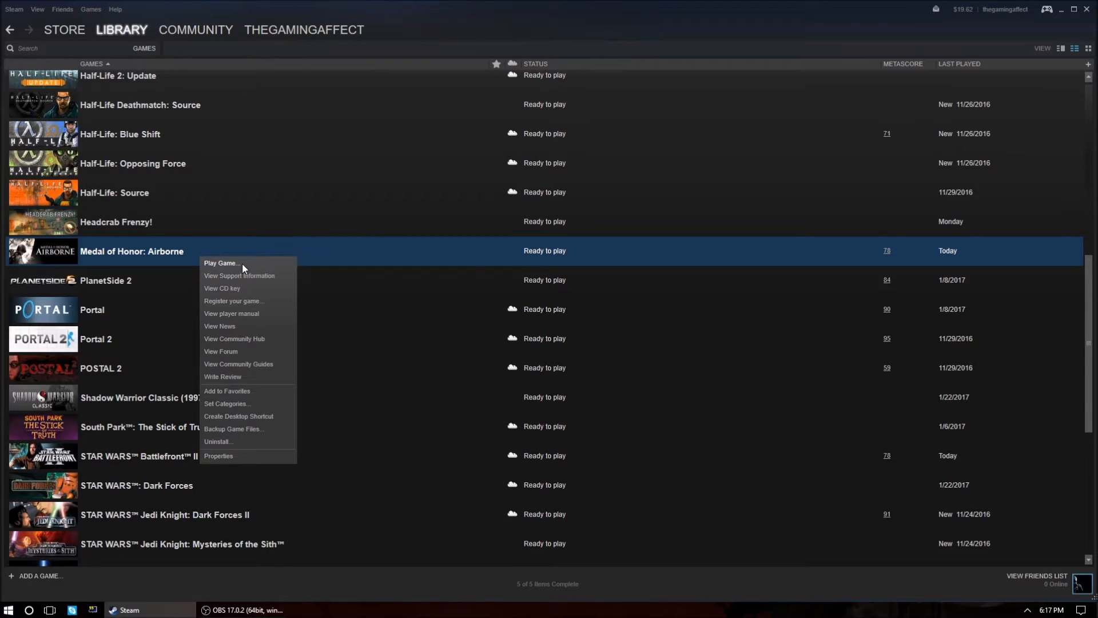
click(220, 263)
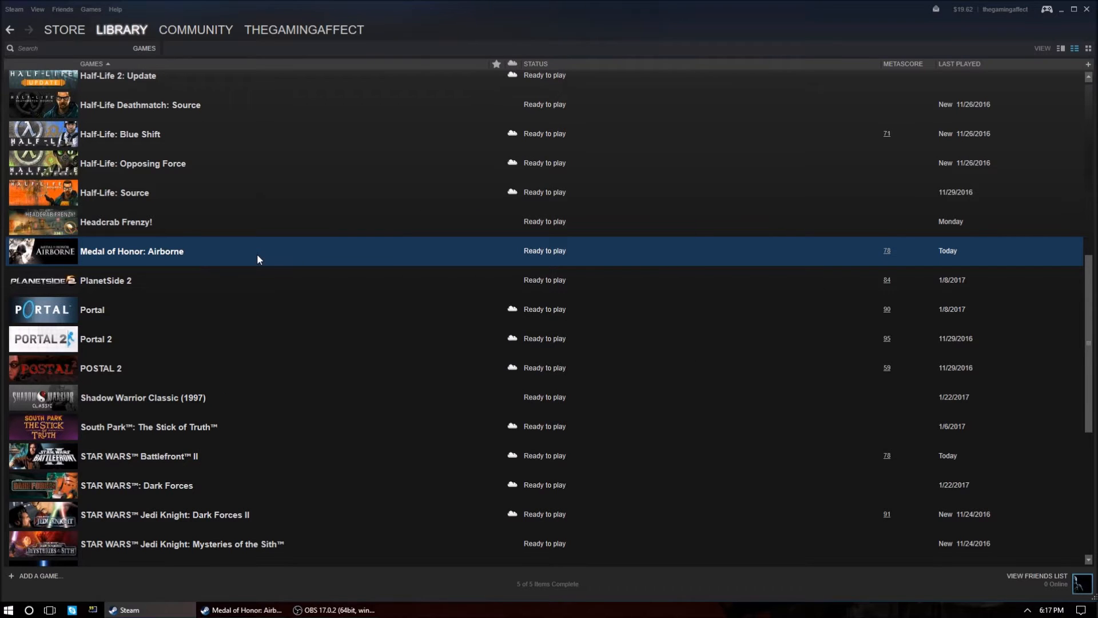
double_click(131, 251)
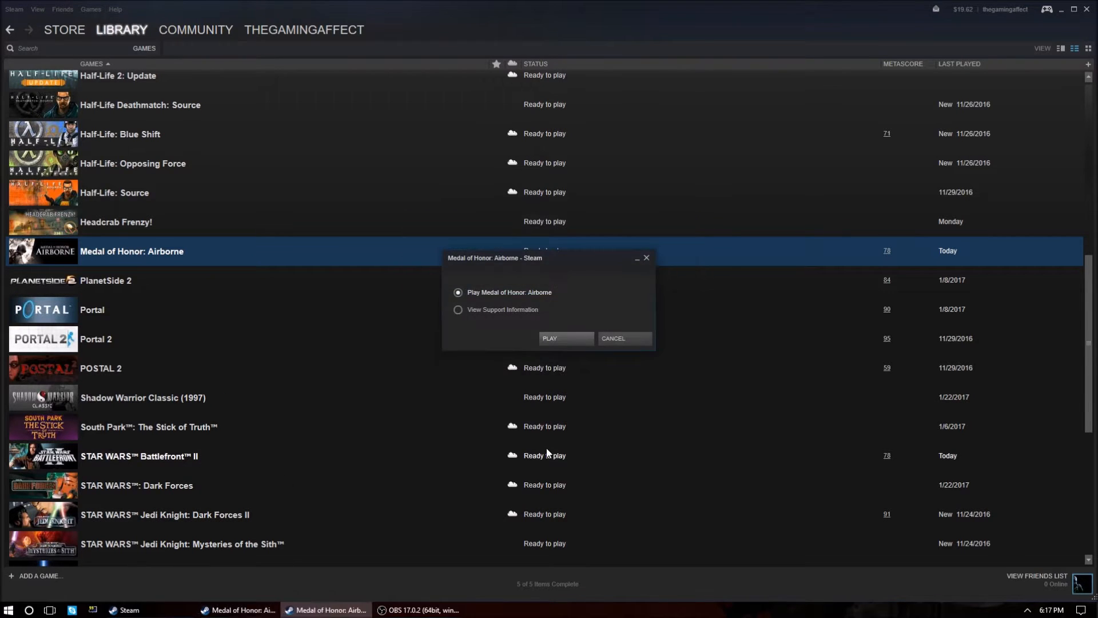
mouse_move(587, 400)
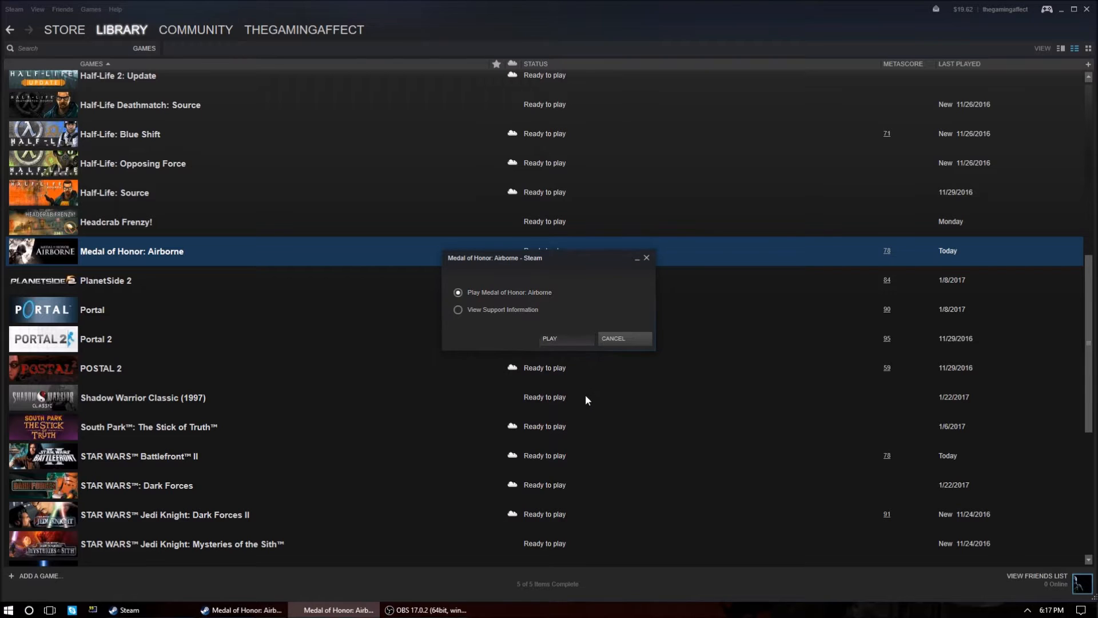
click(549, 339)
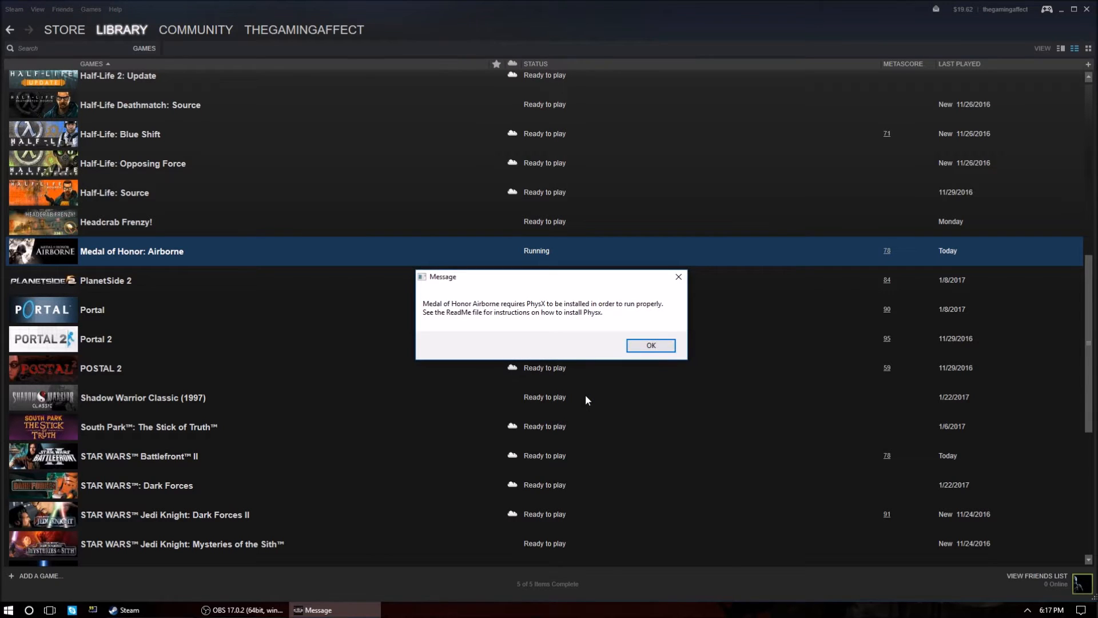
mouse_move(597, 309)
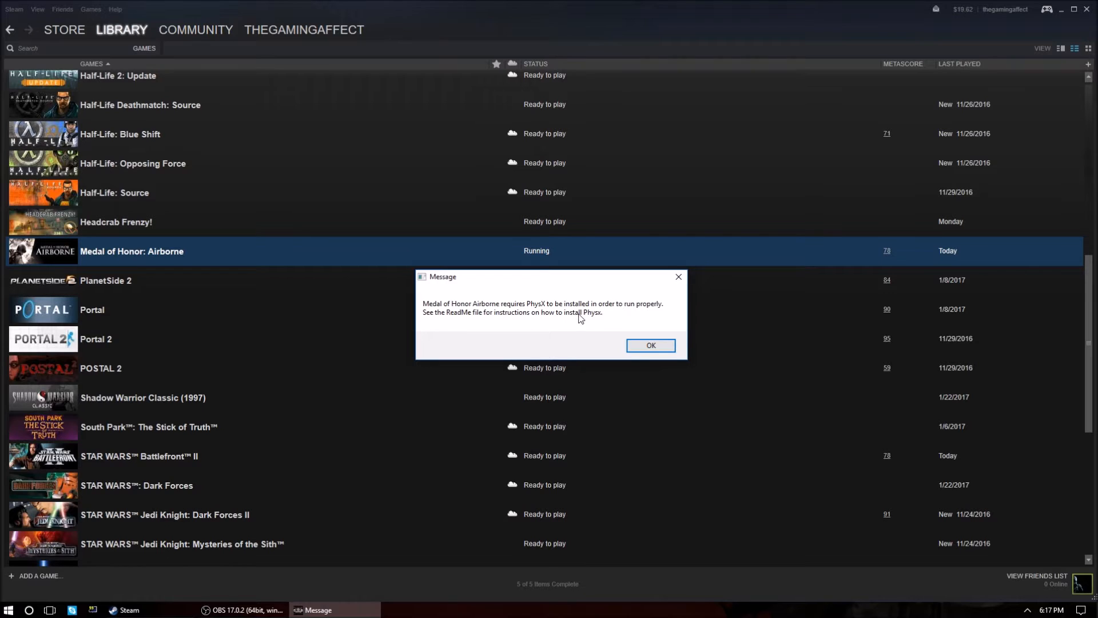
click(649, 346)
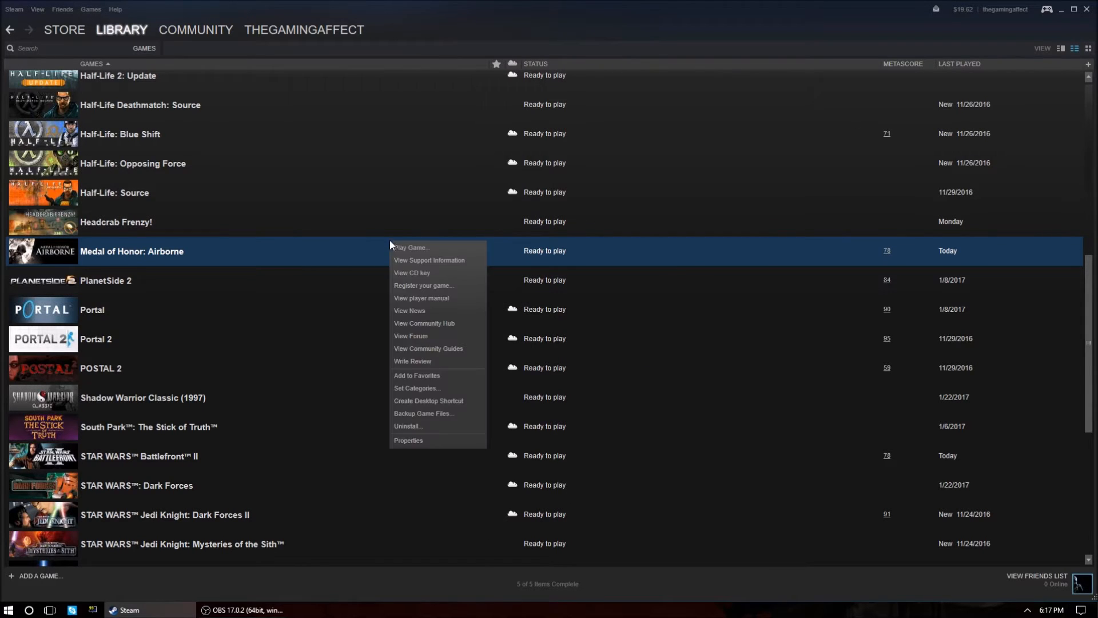
mouse_move(439, 414)
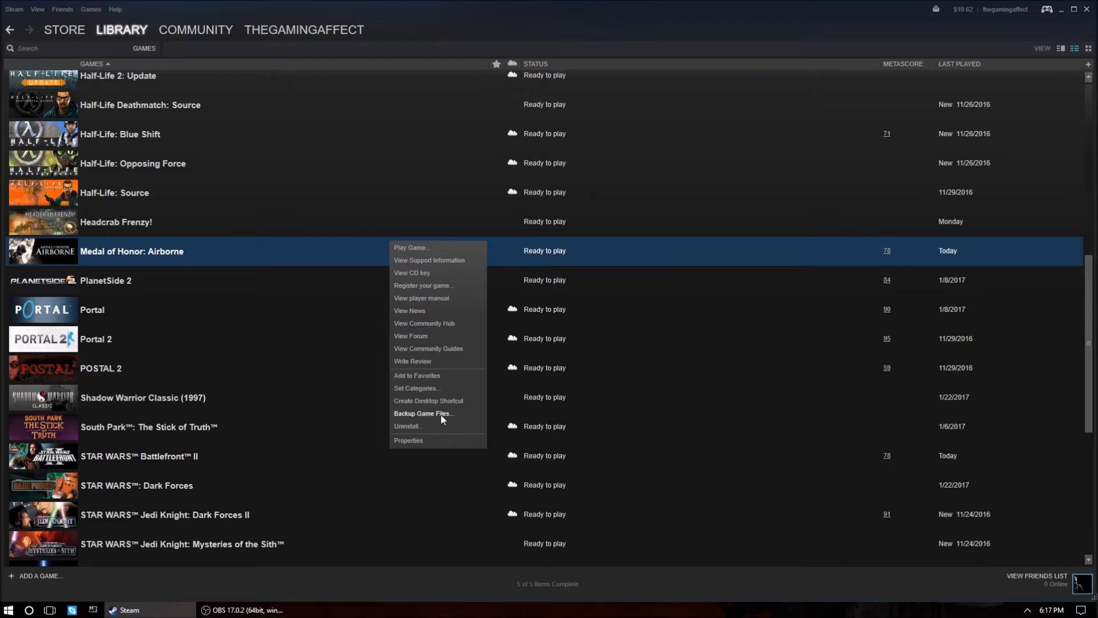
Step: From the game's Properties, Local Files, browse to its install folder in File Explorer
click(408, 440)
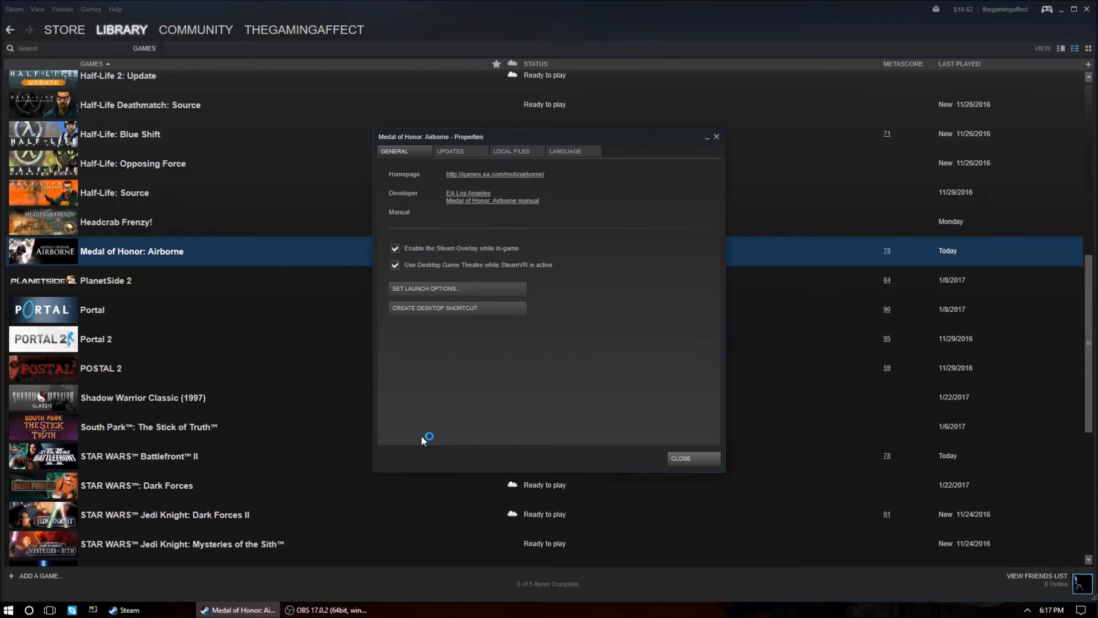
click(510, 152)
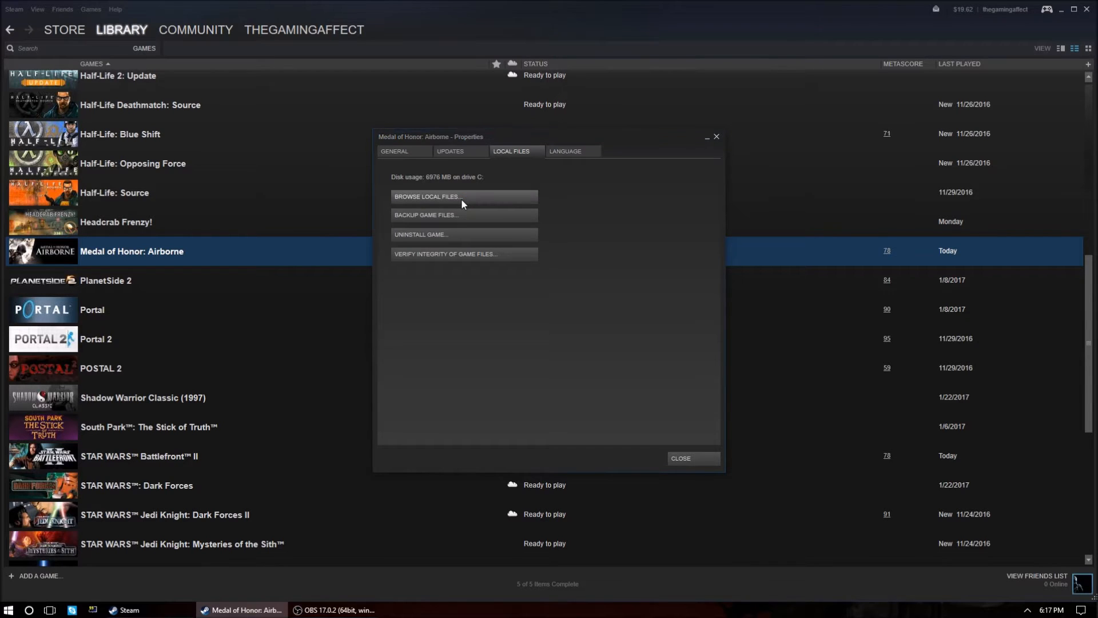
click(426, 196)
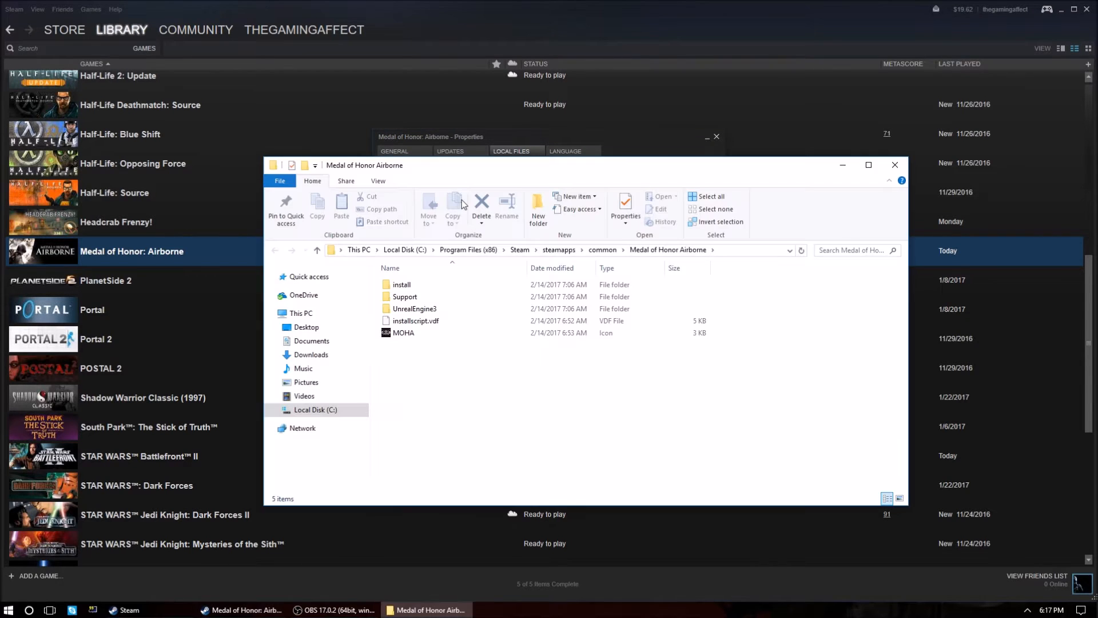
Step: Navigate into install\PhysX and select the PhysX_7.07.09_SystemSoftware installer
click(402, 285)
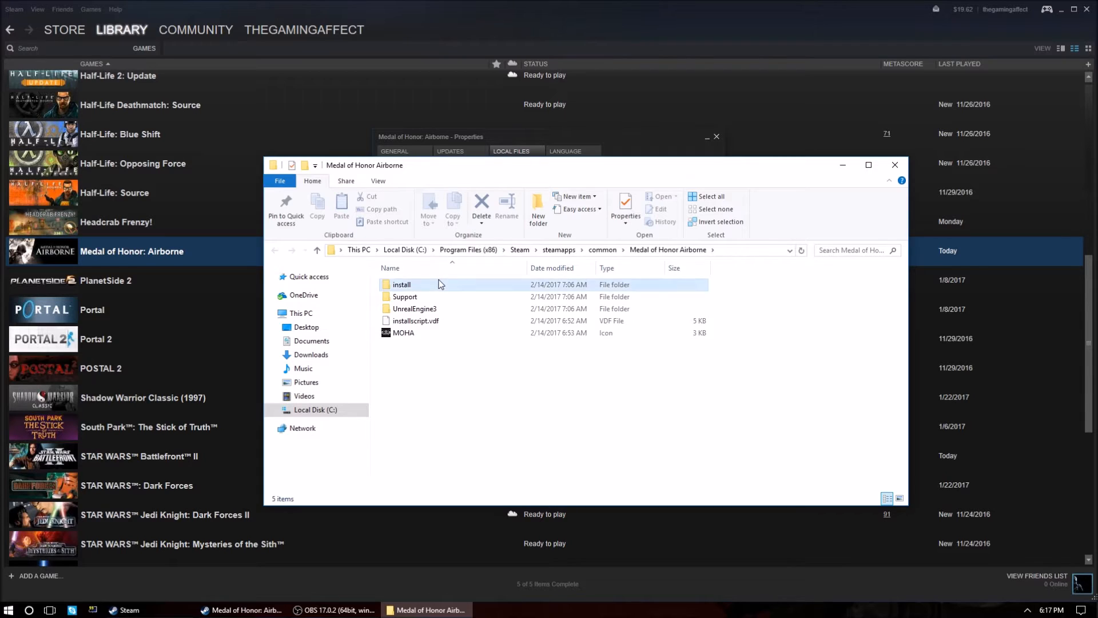
double_click(402, 285)
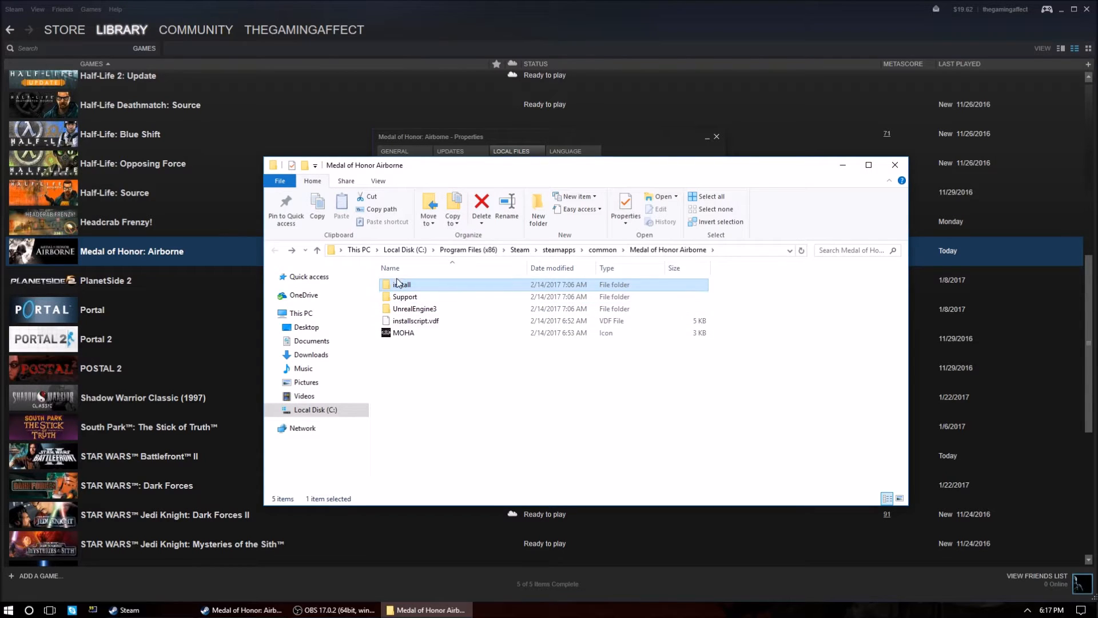
double_click(402, 285)
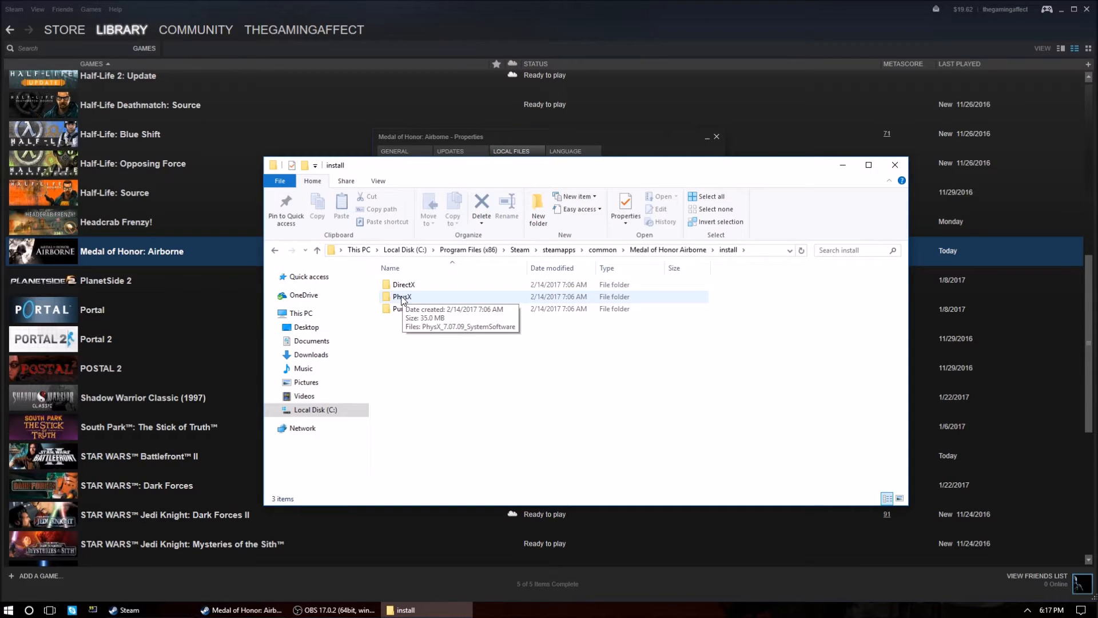
double_click(403, 297)
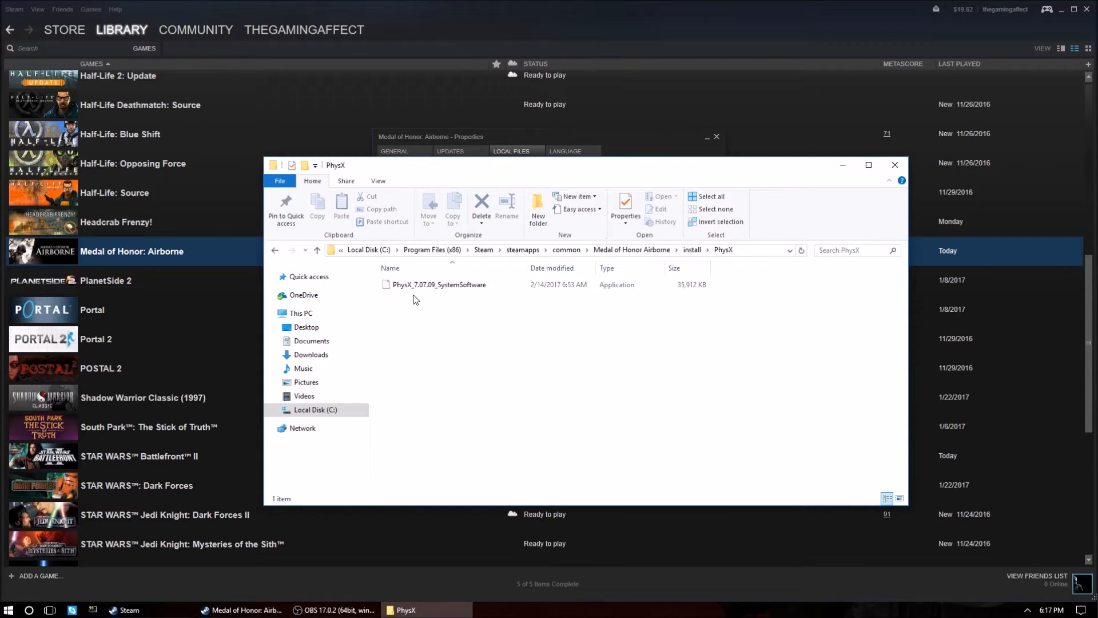
click(438, 284)
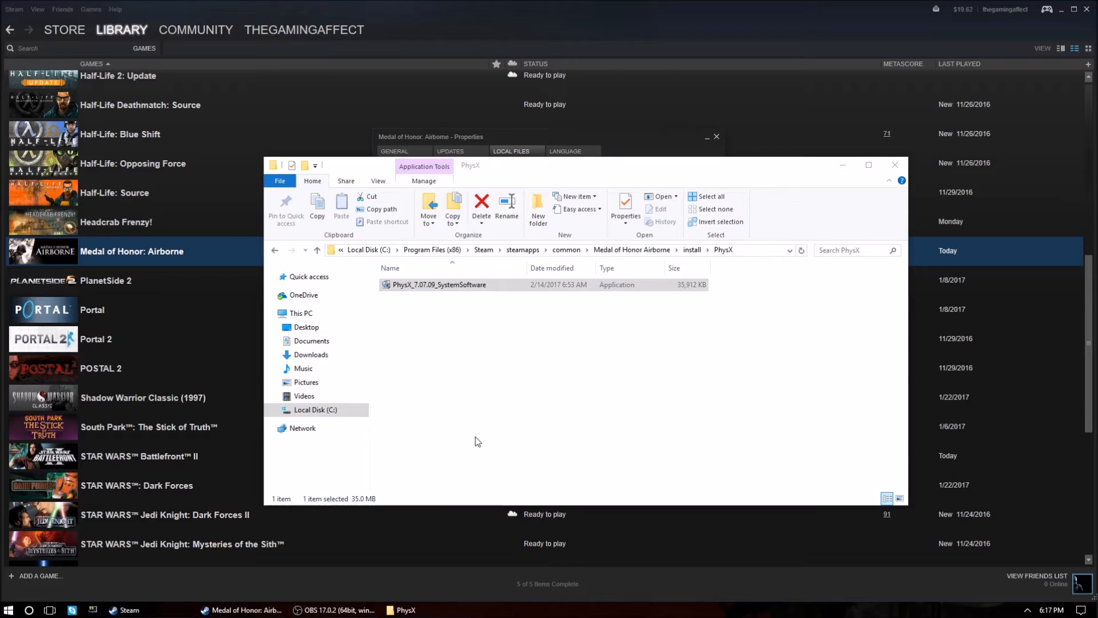
Step: Run the PhysX_7.07.09_SystemSoftware installer and finish the AGEIA PhysX v7.07.09 setup
double_click(439, 284)
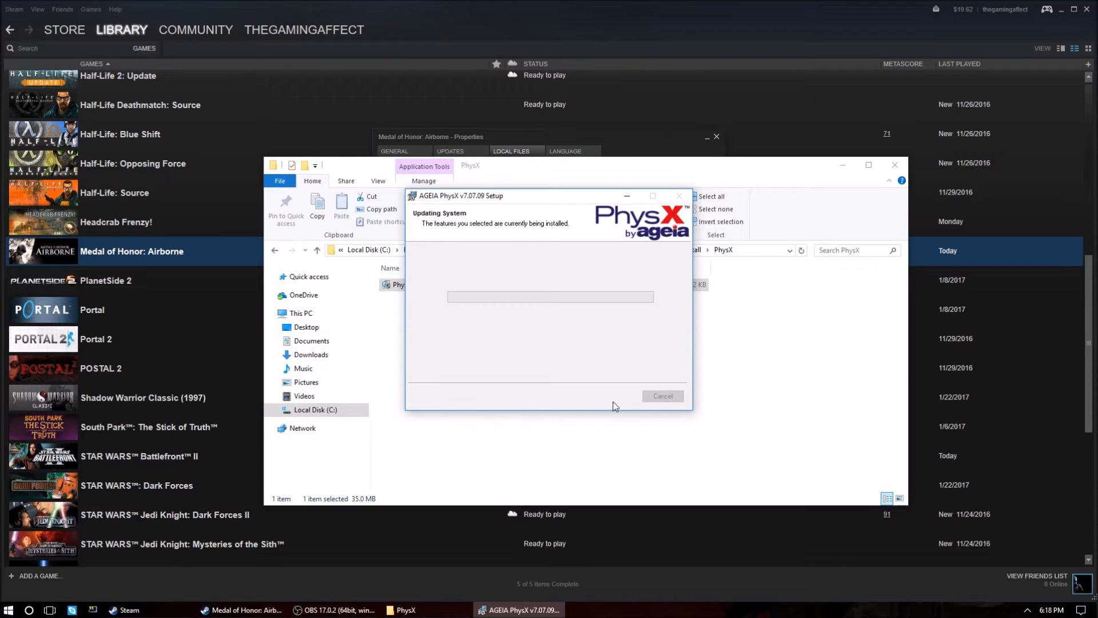
mouse_move(545, 201)
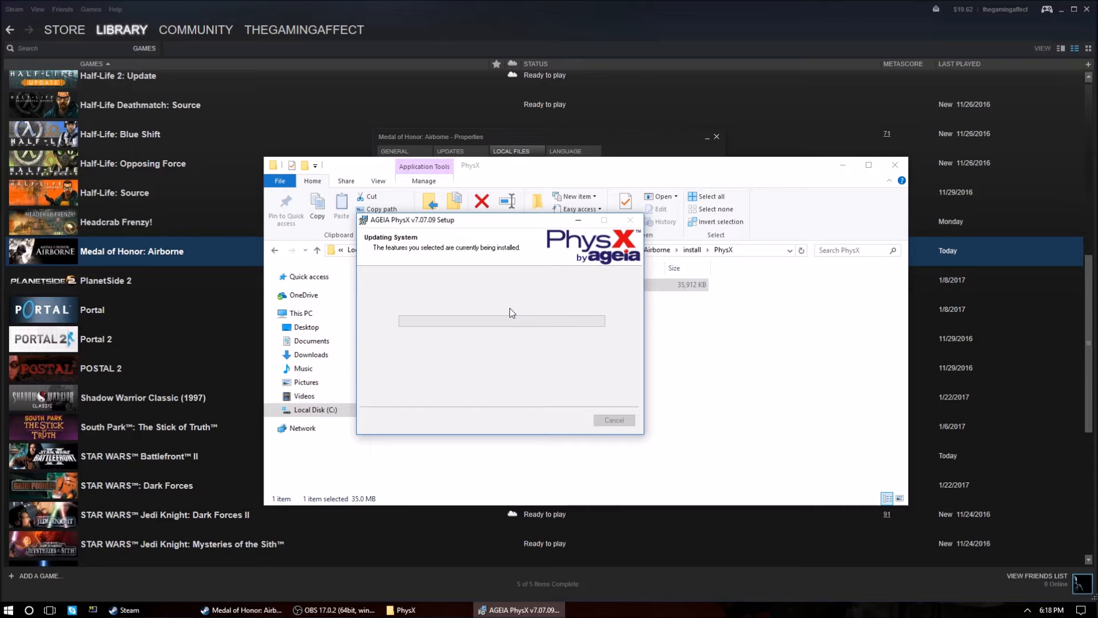
mouse_move(492, 324)
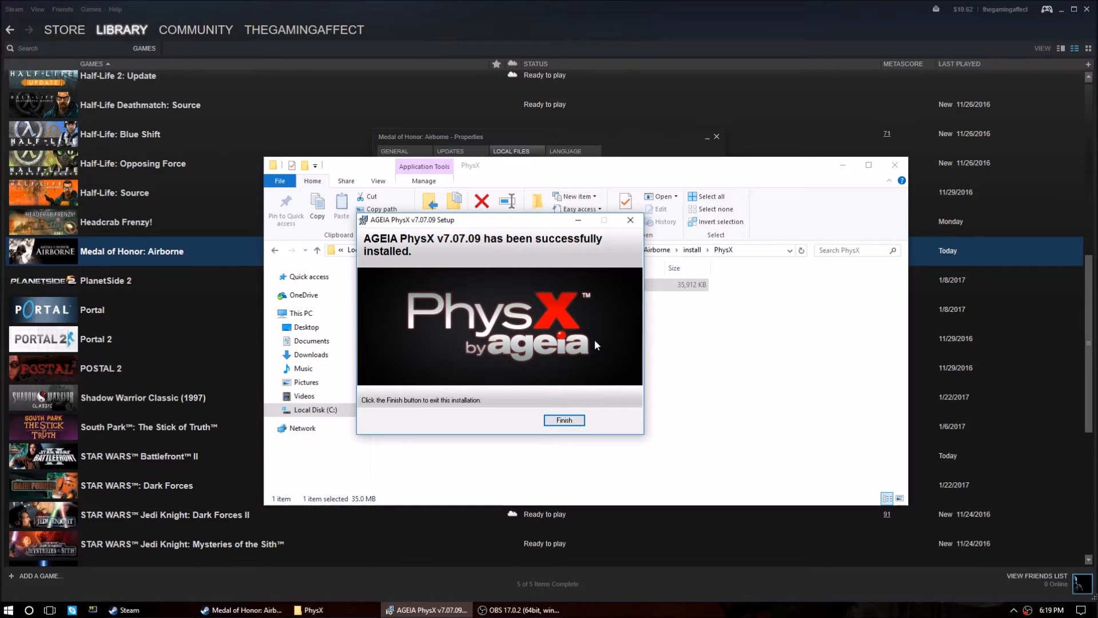
mouse_move(488, 254)
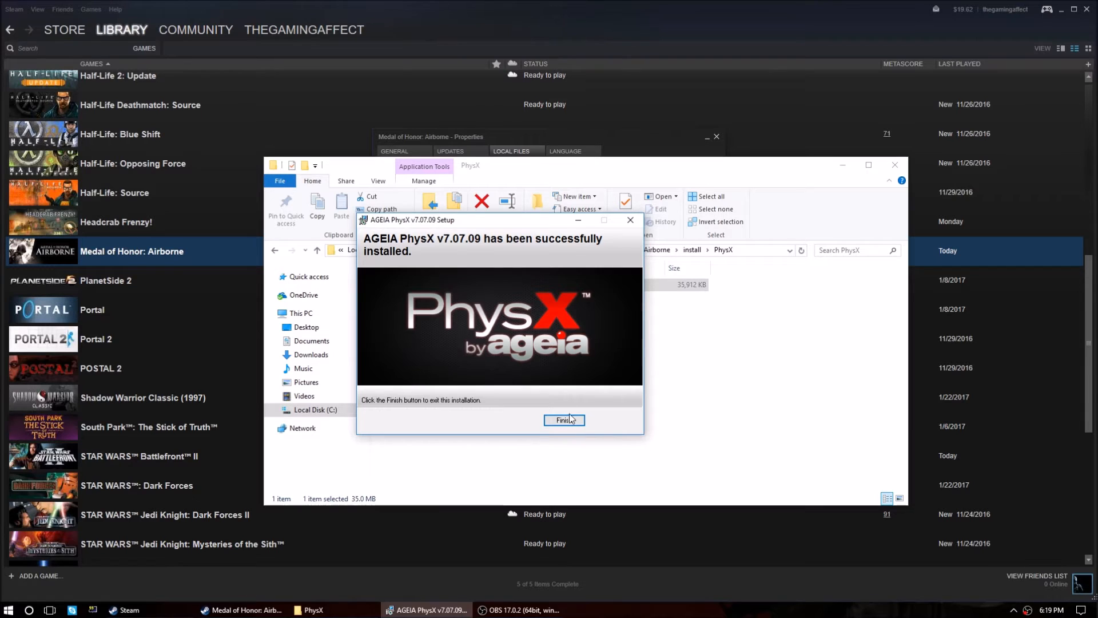
click(564, 420)
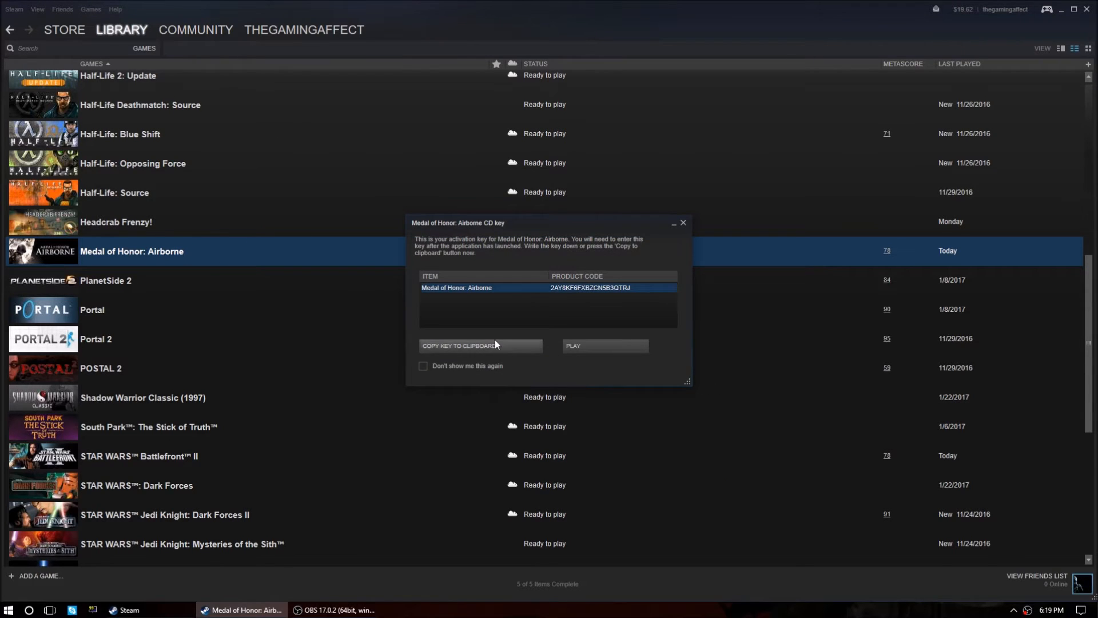
Step: Continue past the CD key notice and play Medal of Honor: Airborne so the library shows it Running
click(604, 345)
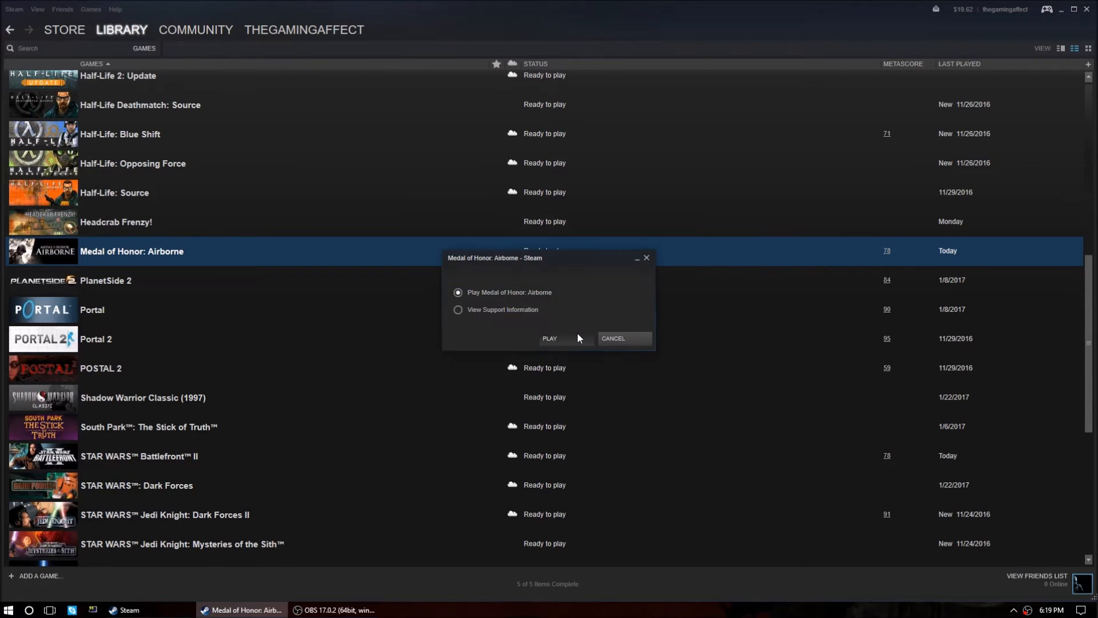
click(550, 339)
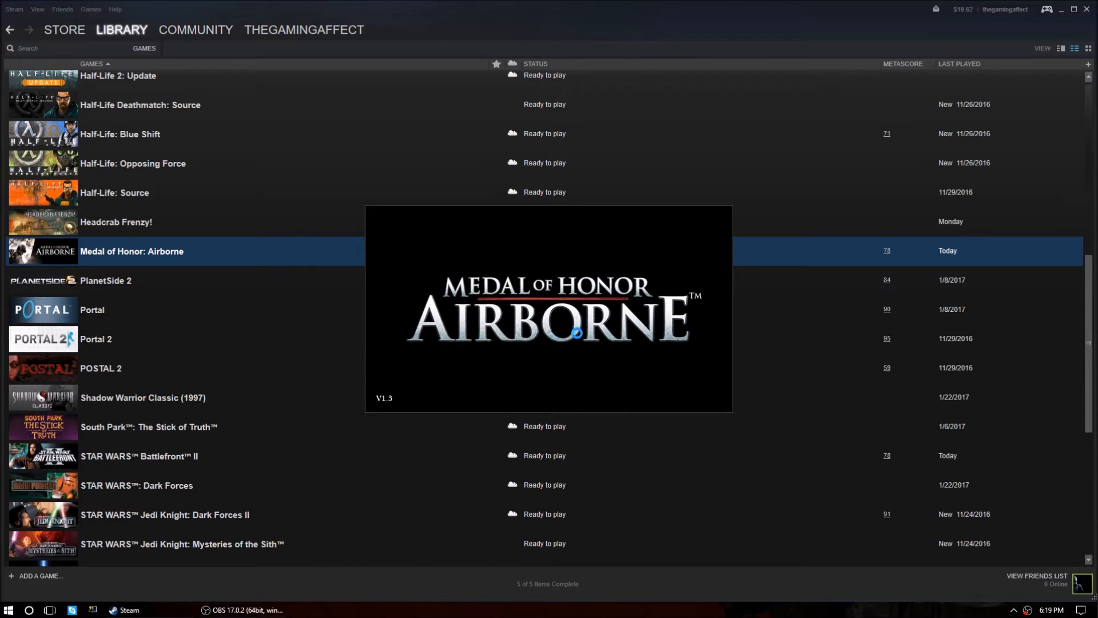
click(132, 250)
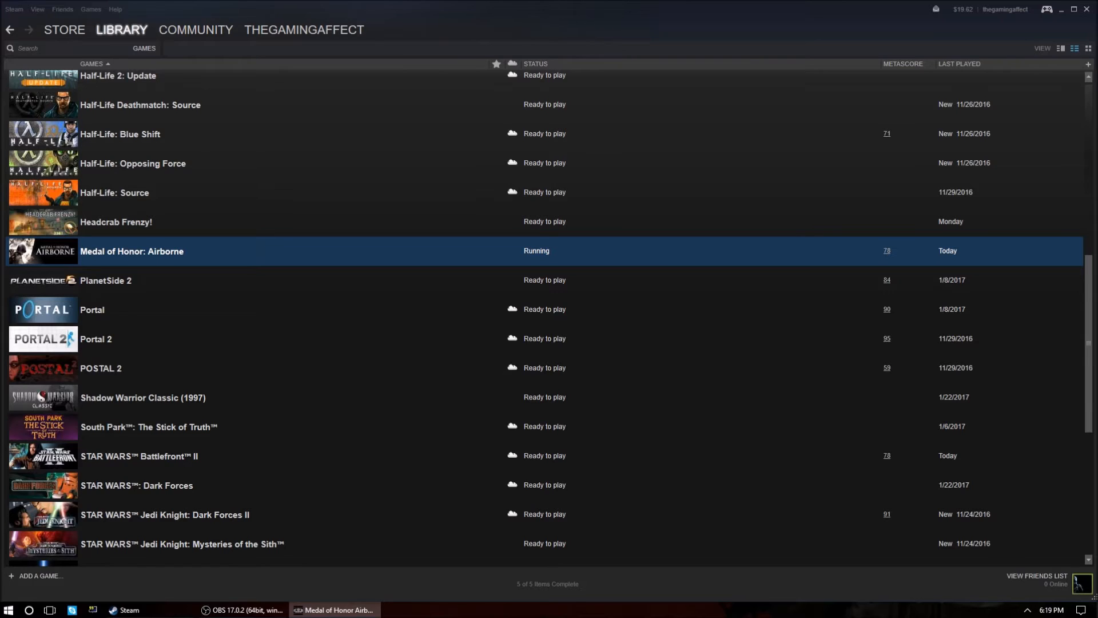
mouse_move(645, 379)
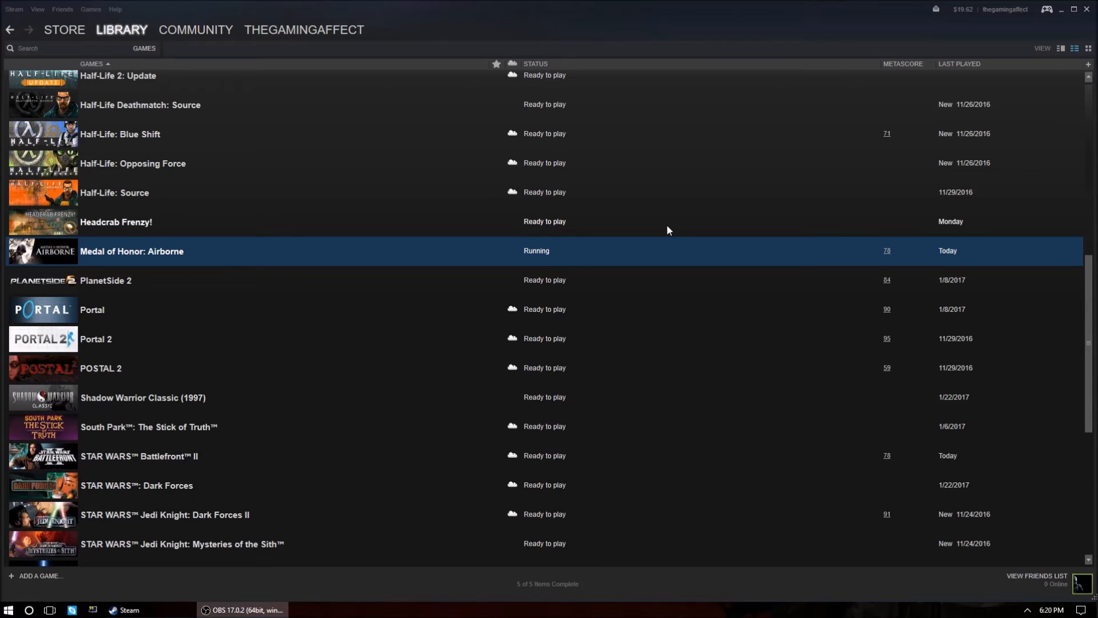
Step: From the game's local files, navigate into UnrealEngine3\Binaries holding MOHA and moha_setup
right_click(131, 250)
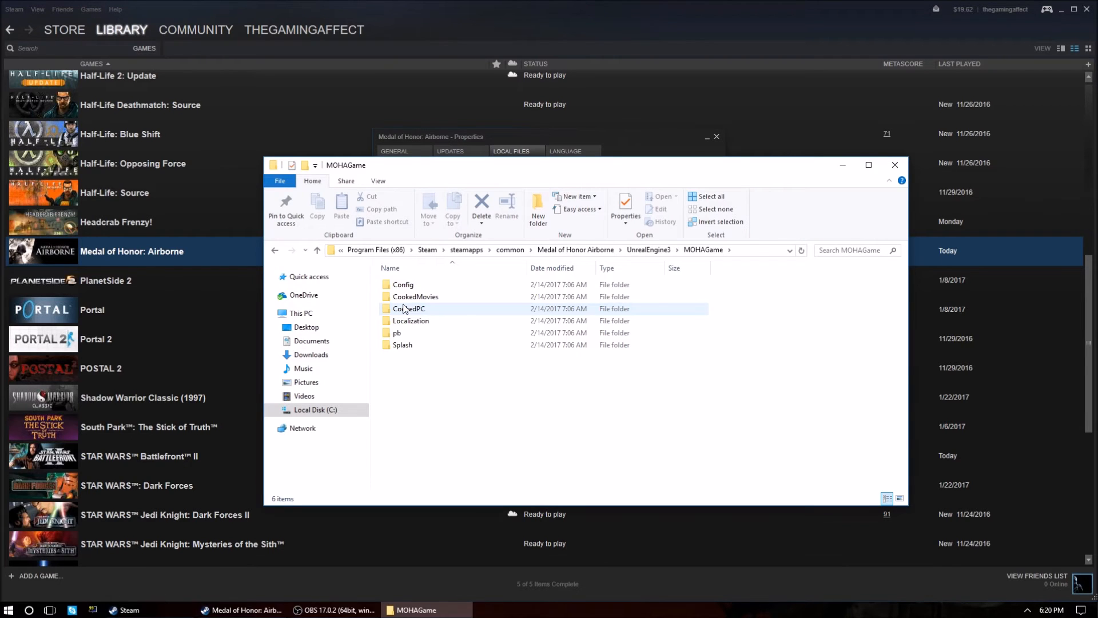
click(402, 285)
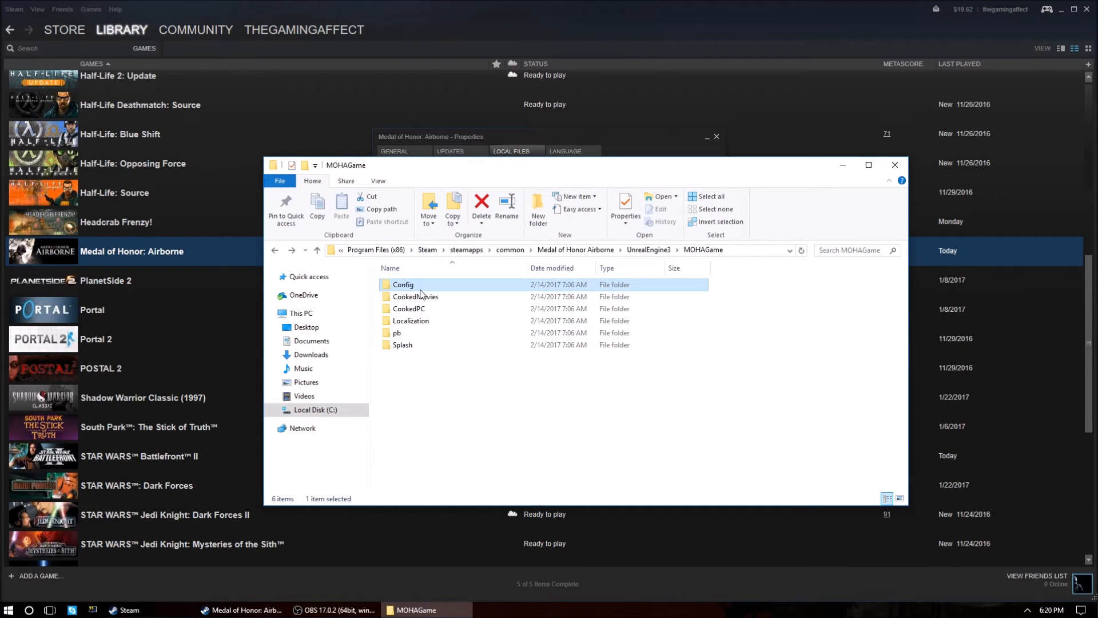
double_click(416, 296)
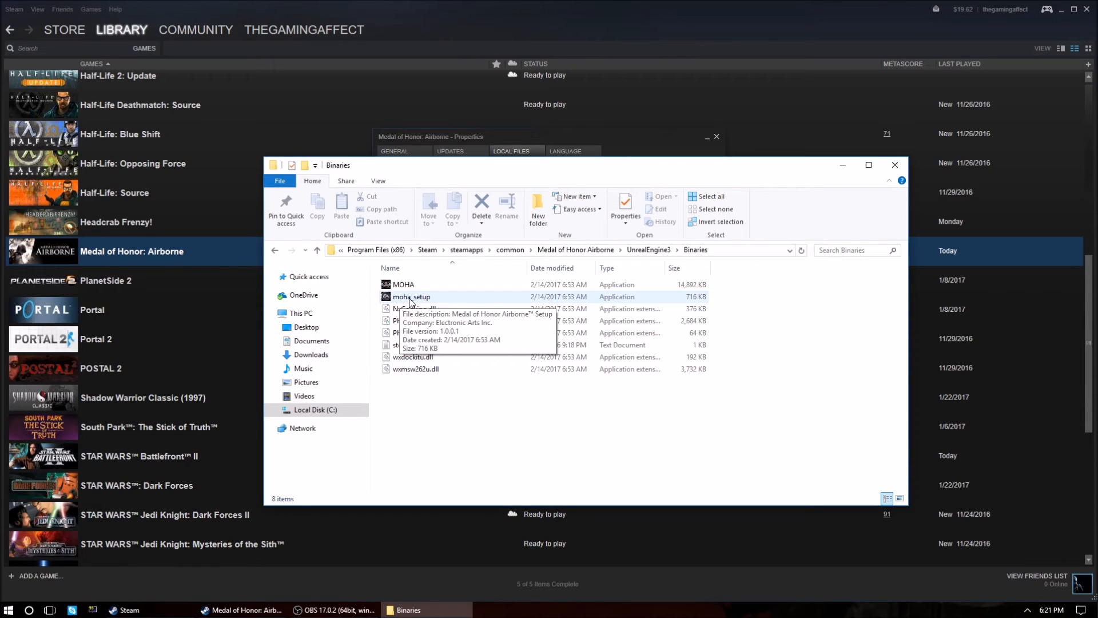
Step: Run moha_setup, review its Audio and System hardware tabs, then cancel without launching
double_click(411, 296)
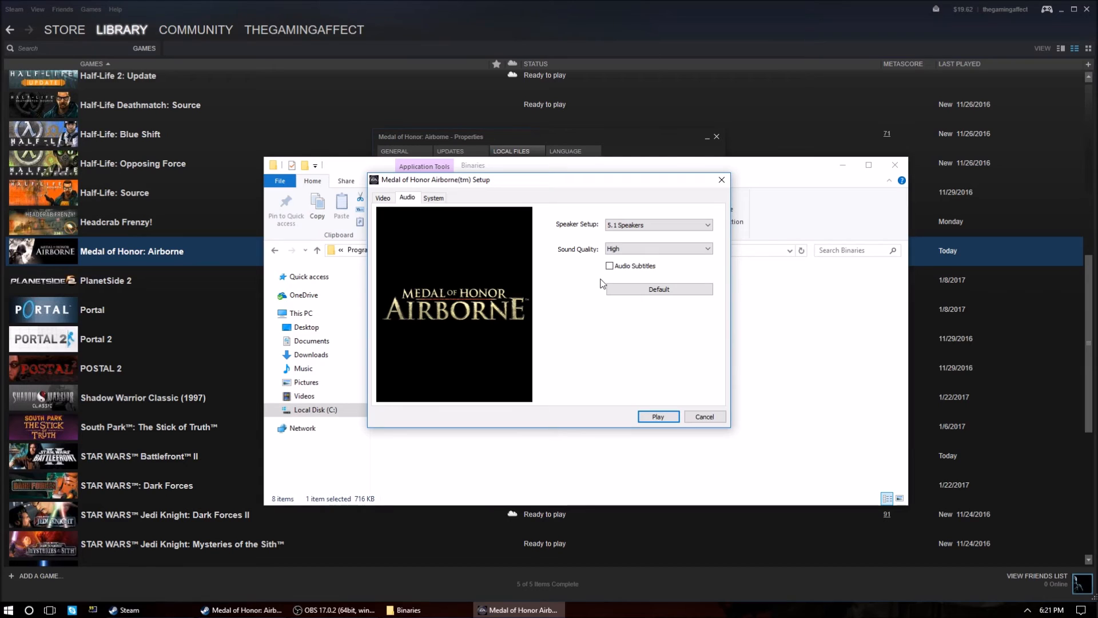
click(657, 224)
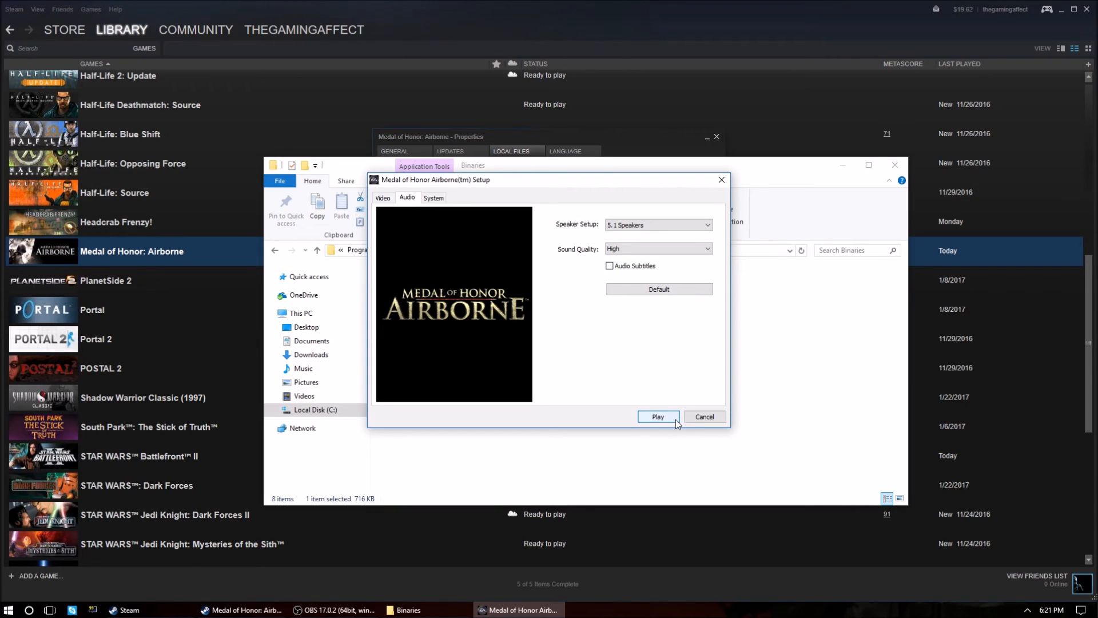
click(433, 197)
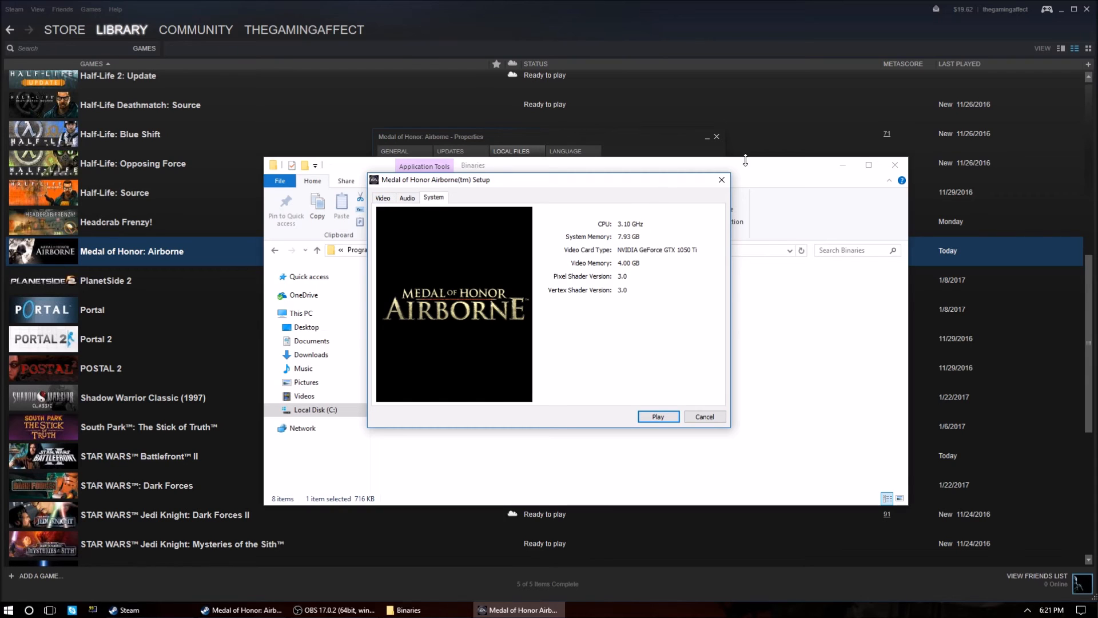
mouse_move(421, 222)
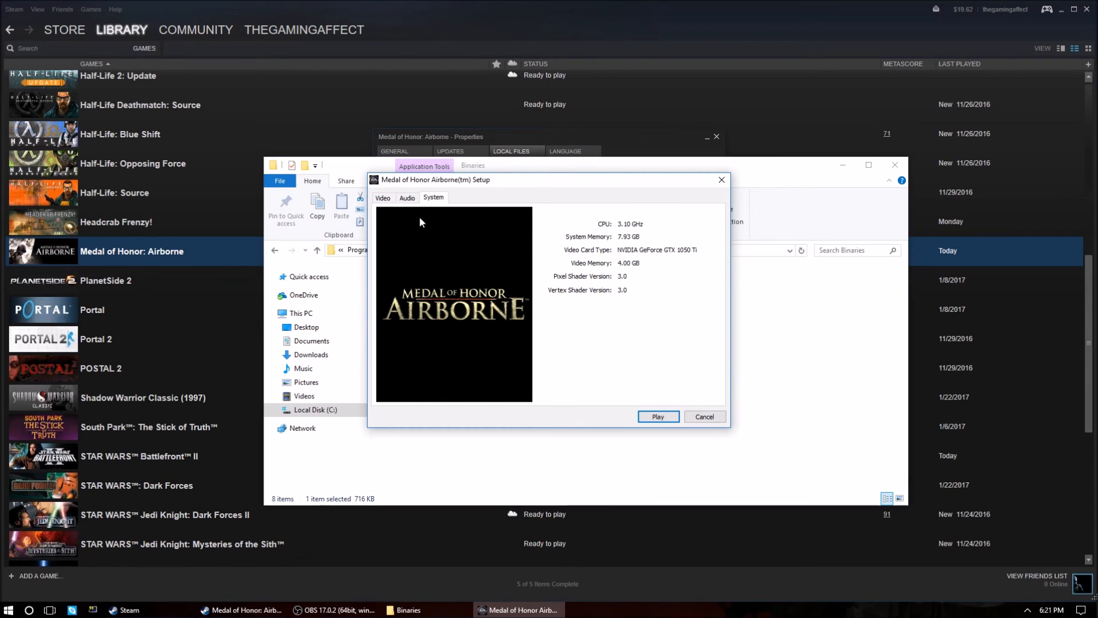
mouse_move(635, 220)
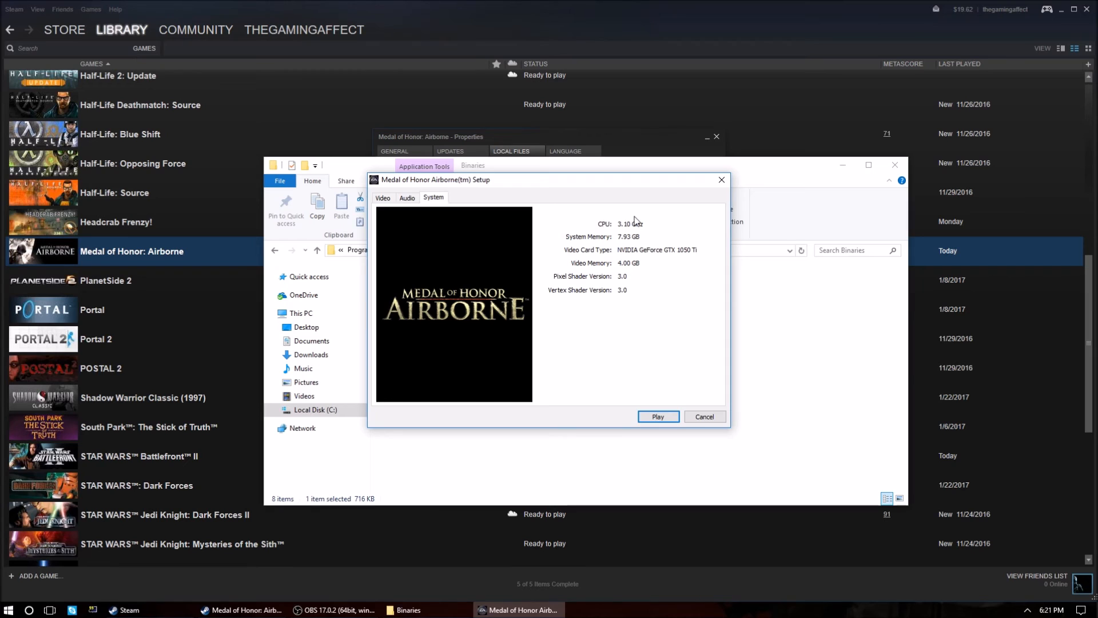
mouse_move(644, 251)
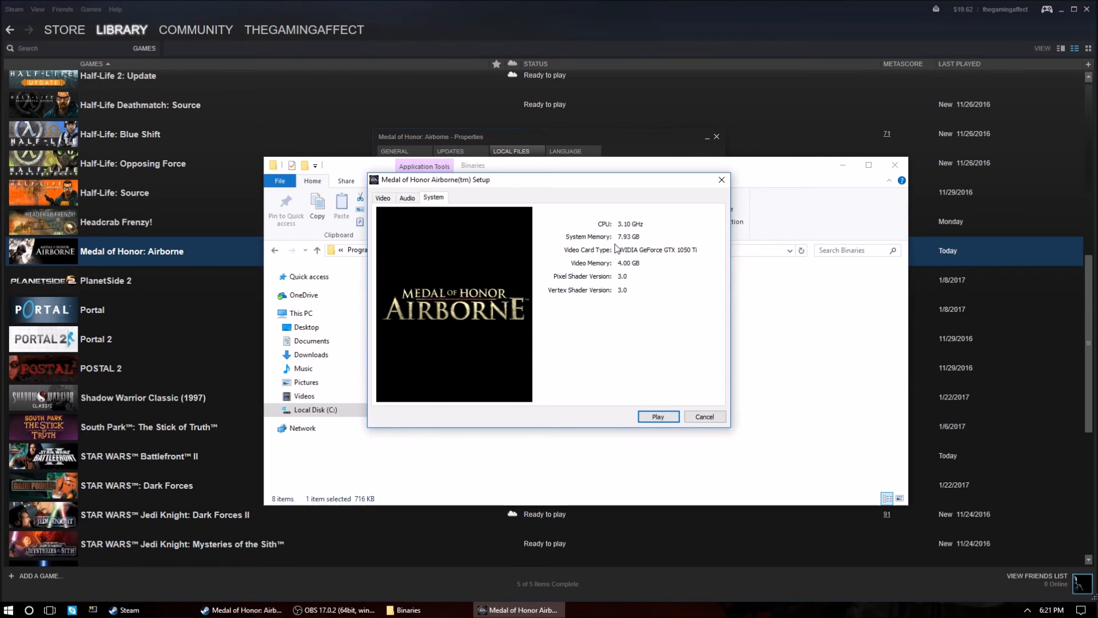
mouse_move(637, 239)
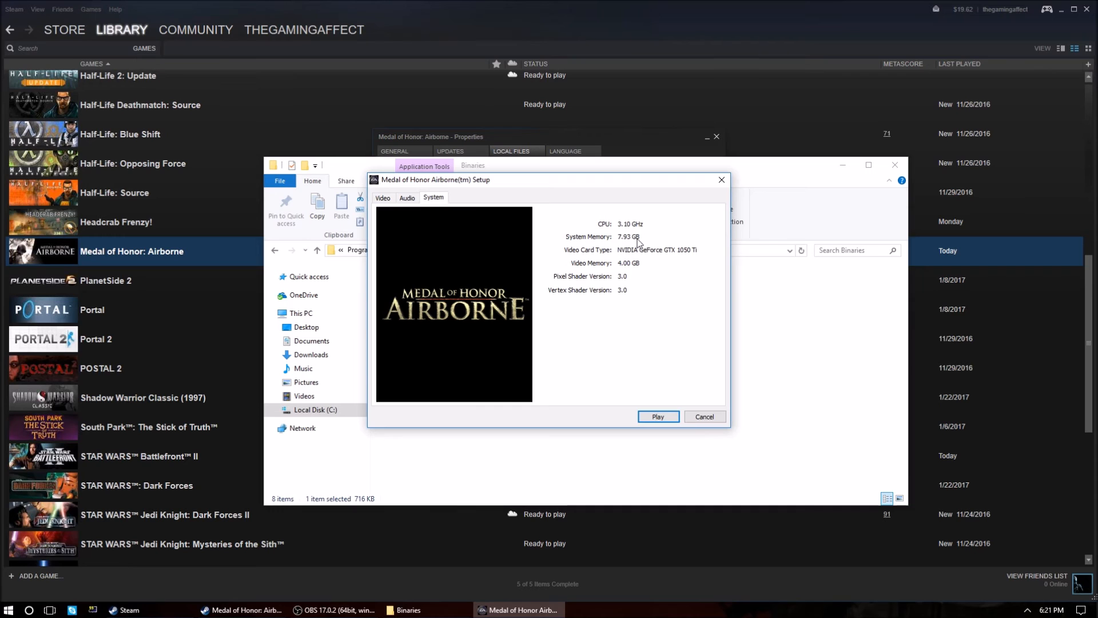
mouse_move(704, 416)
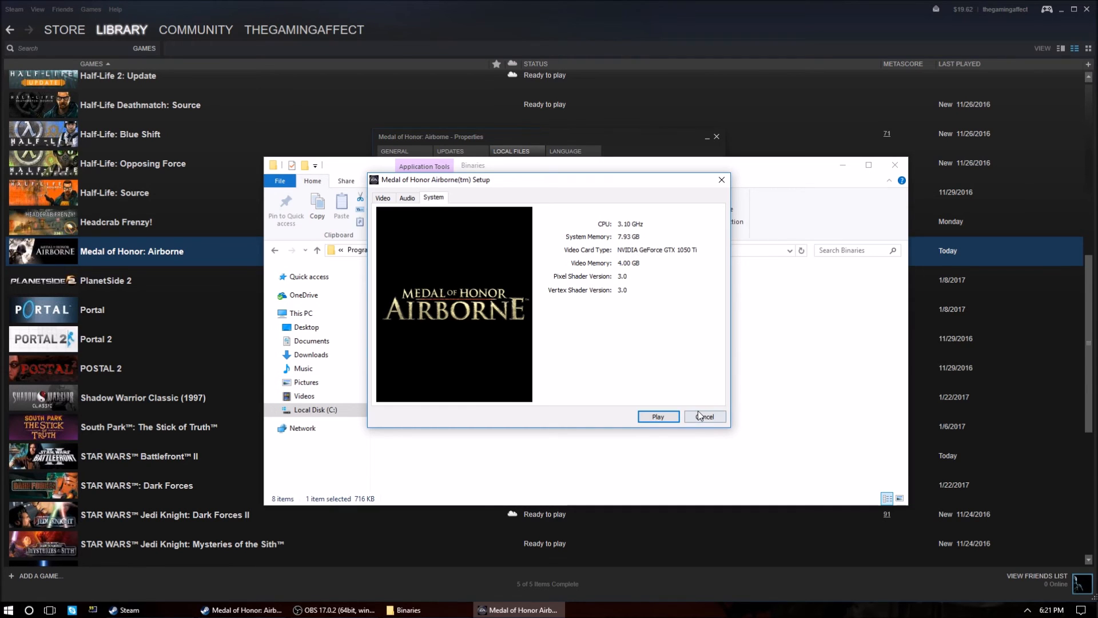
click(703, 417)
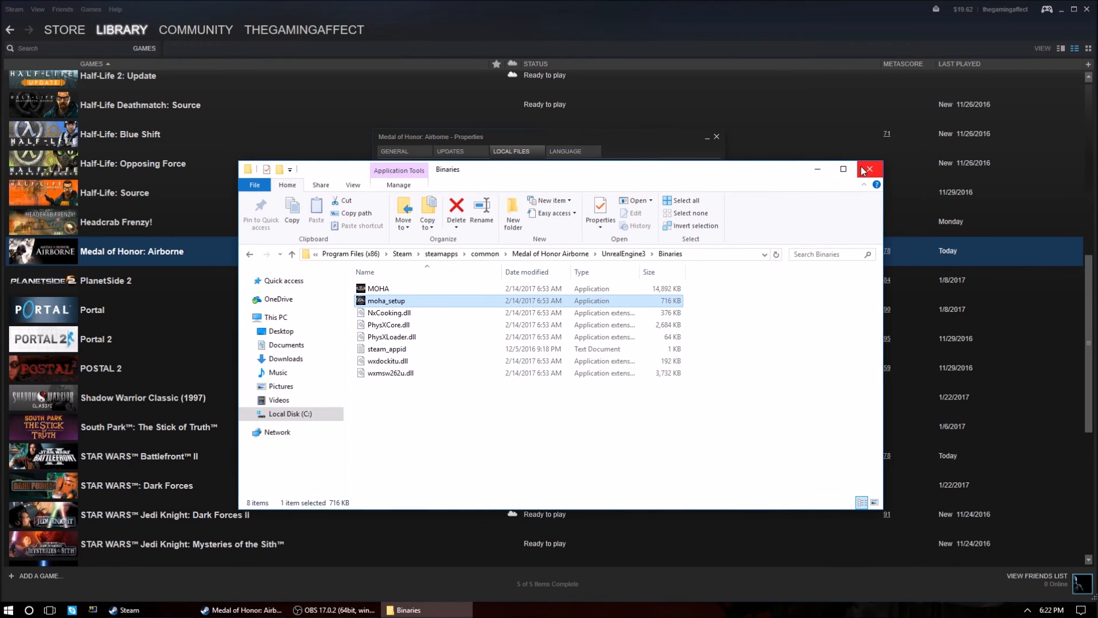
click(872, 169)
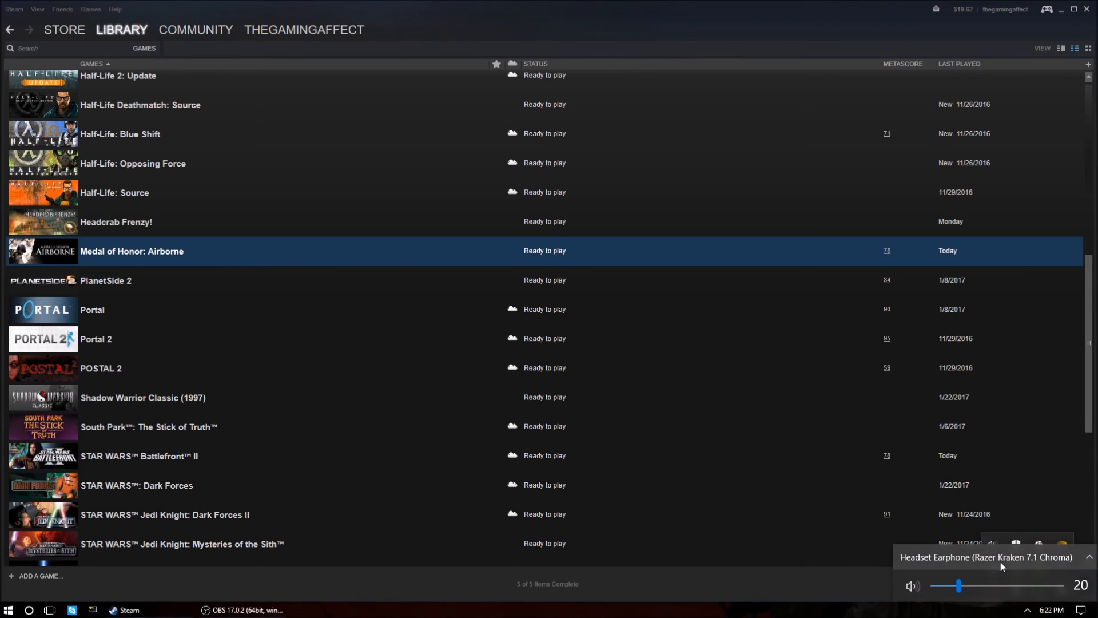
mouse_move(973, 568)
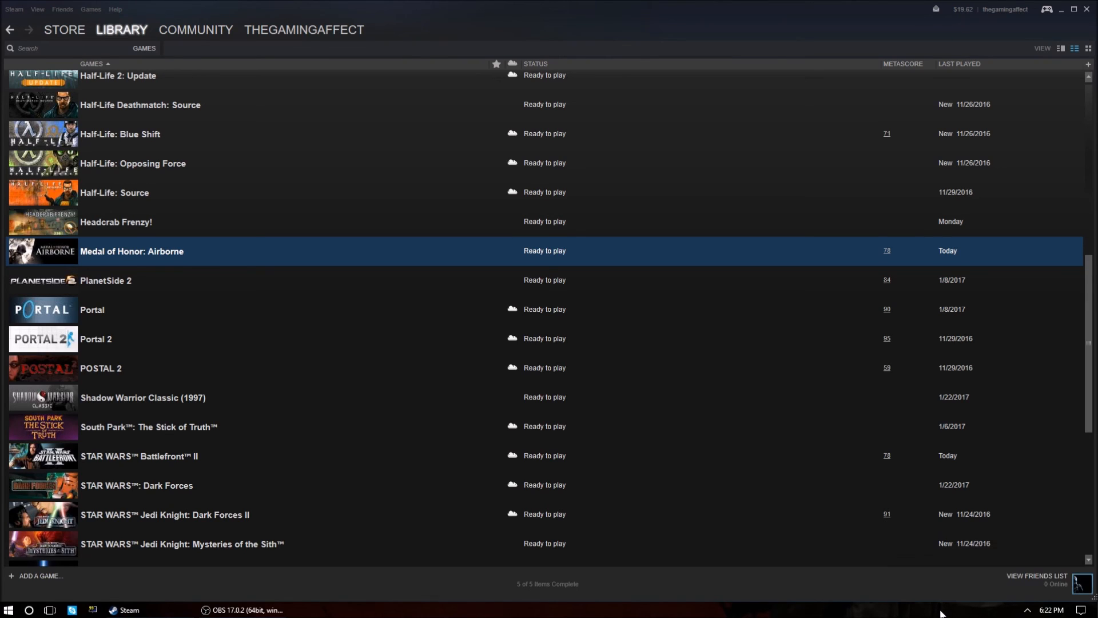
mouse_move(918, 579)
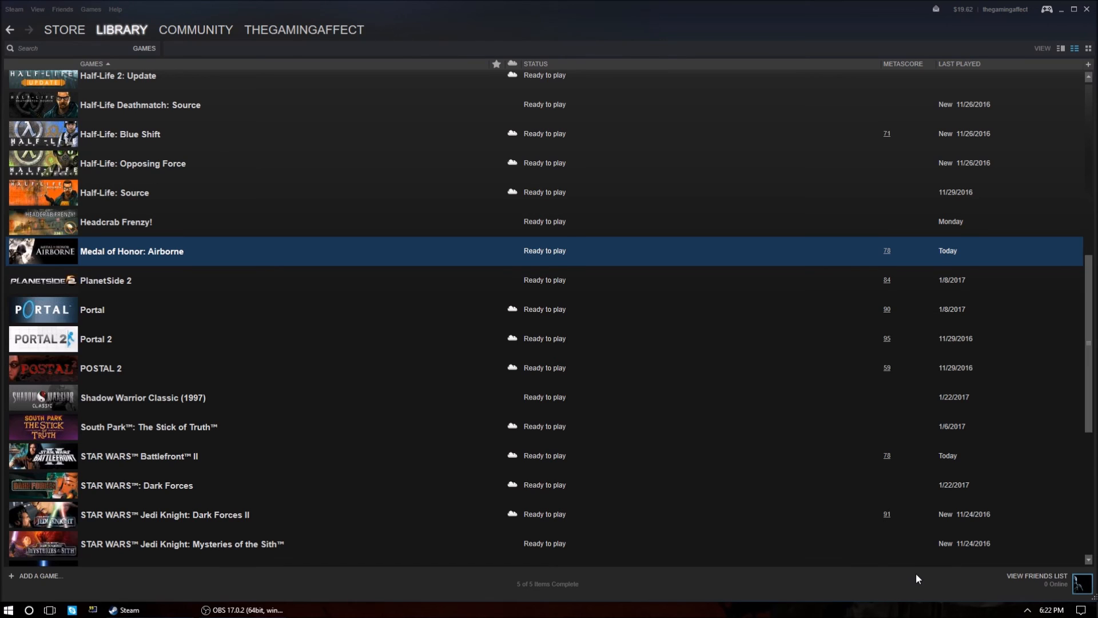
mouse_move(428, 572)
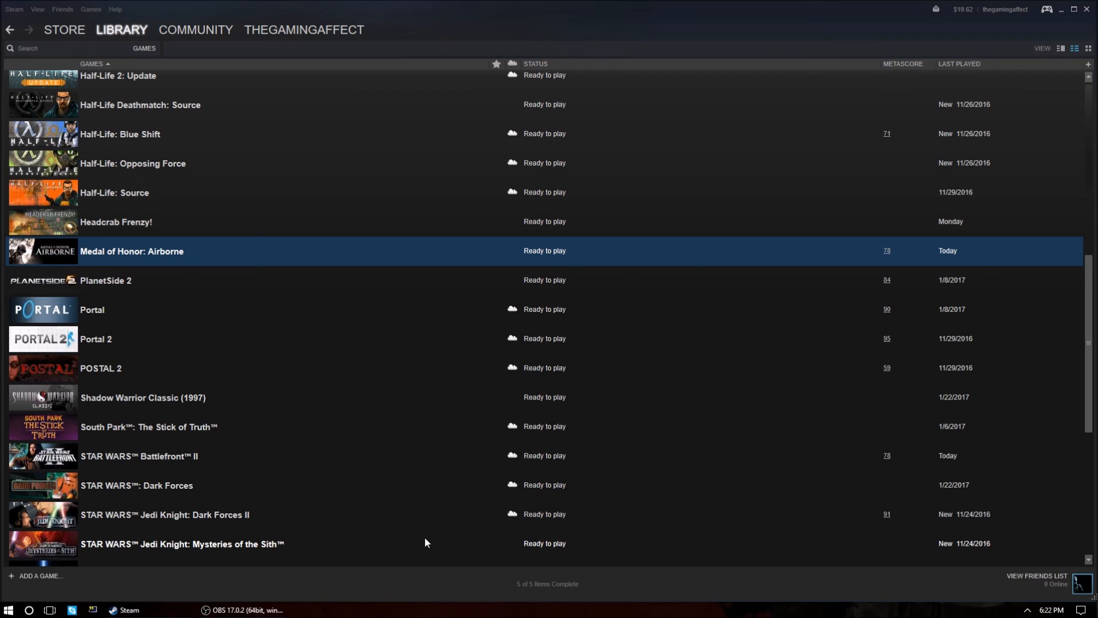
mouse_move(287, 272)
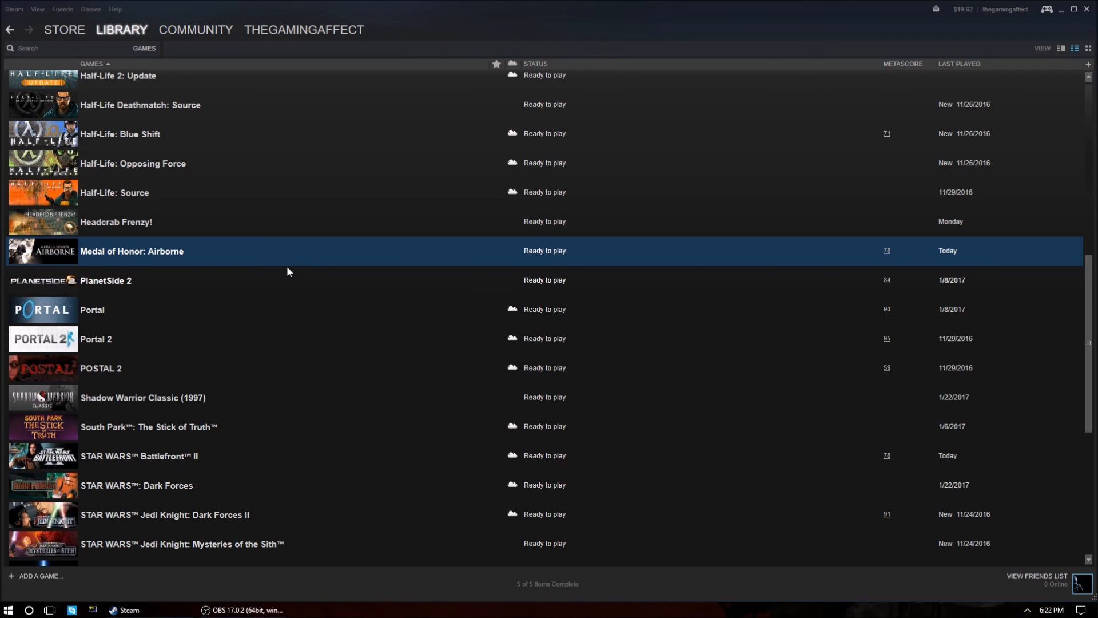
mouse_move(292, 264)
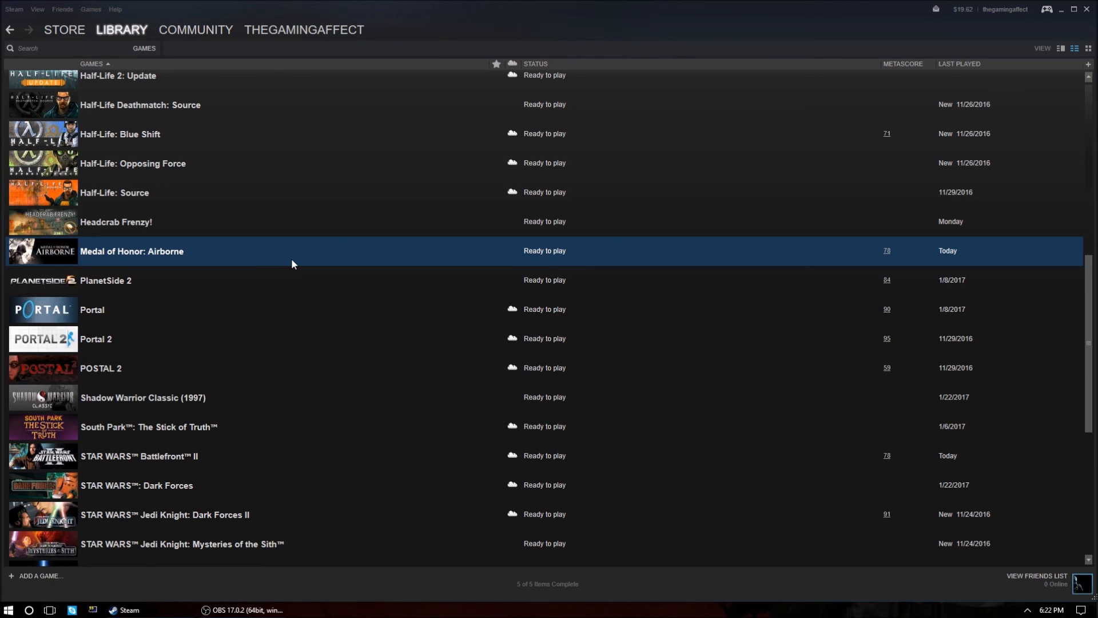
scroll(up, 3)
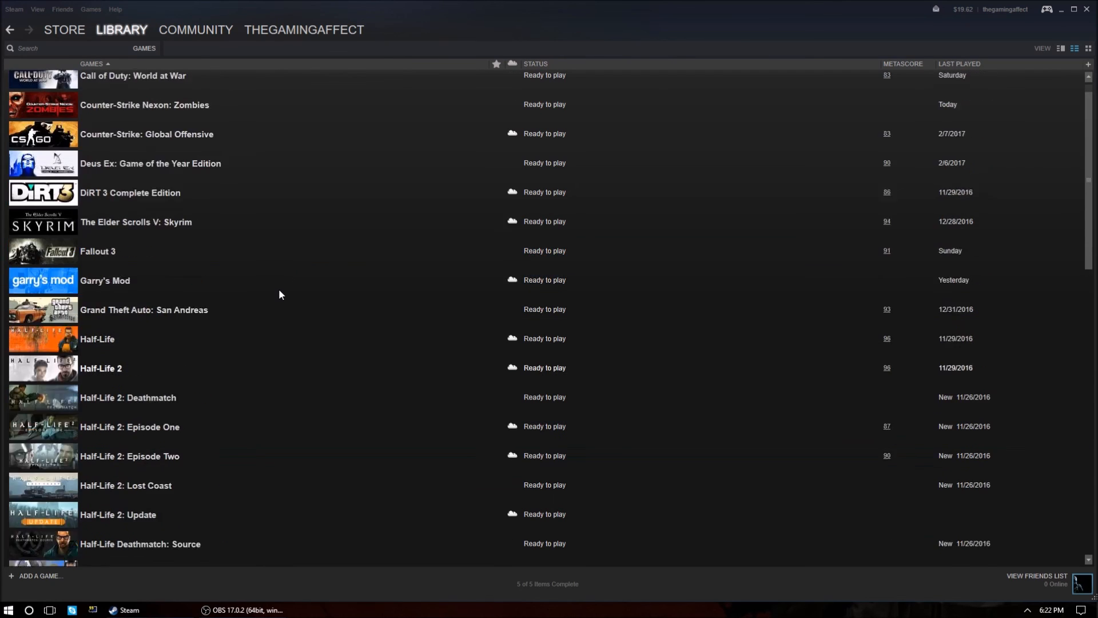
scroll(down, 3)
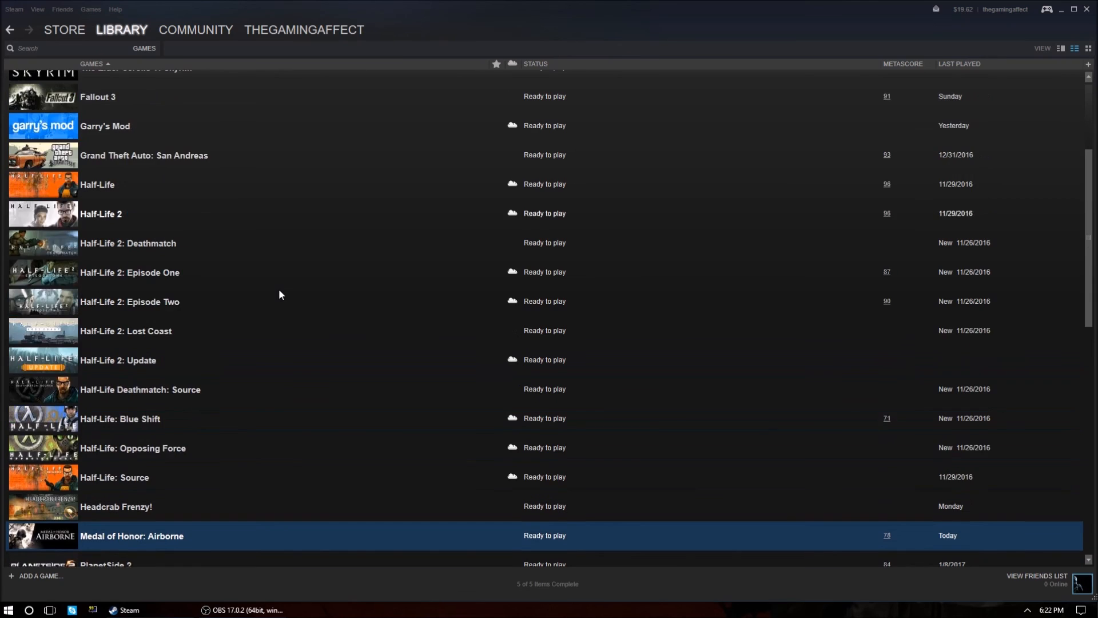
scroll(down, 3)
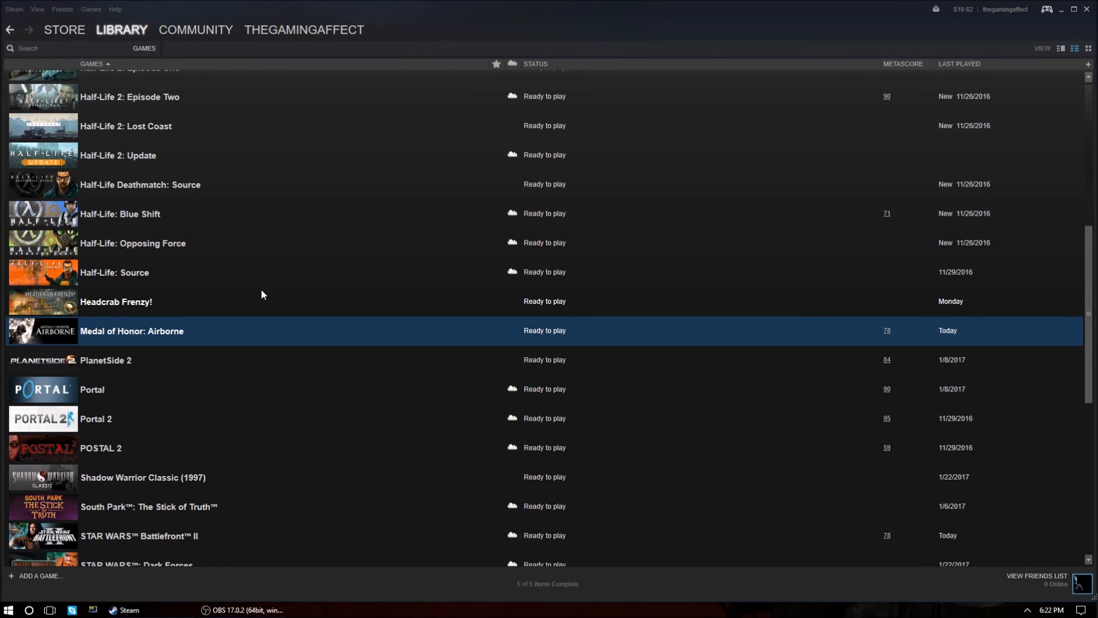